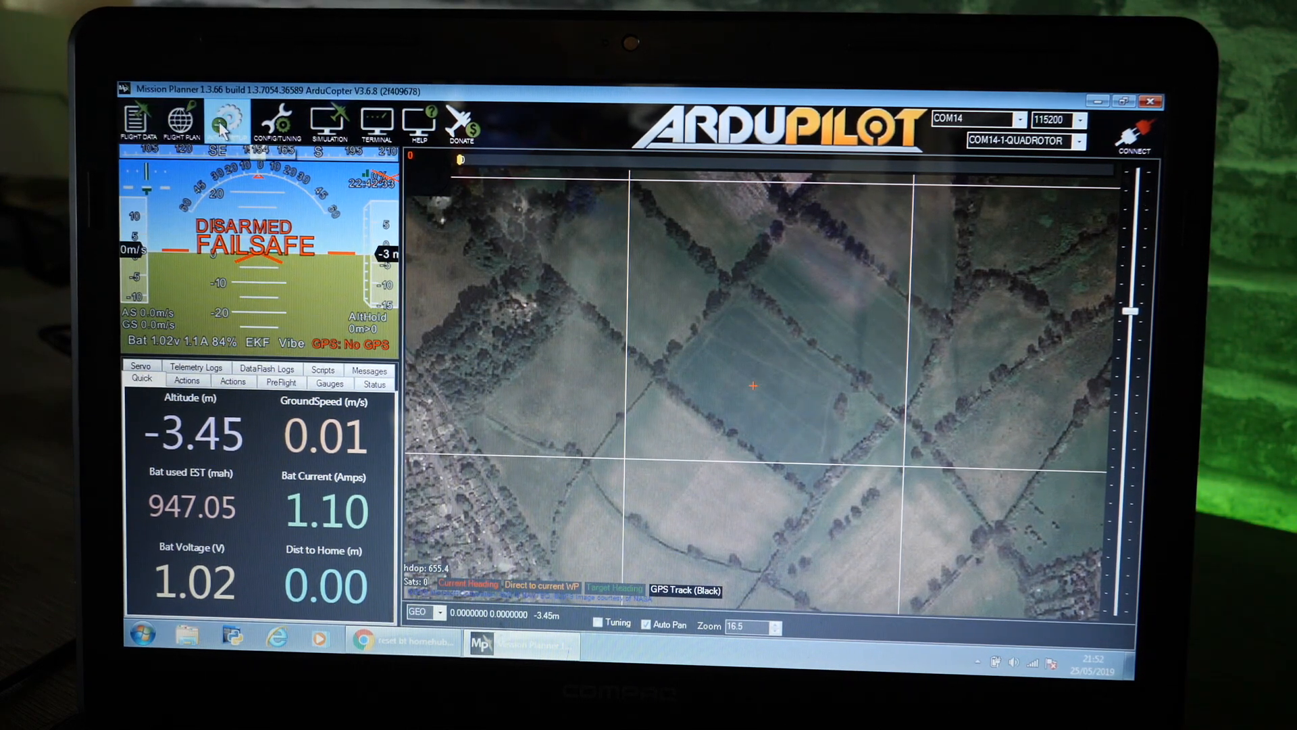
Step: Select ArduPlane V3.9.8 on the Install Firmware page to upload it
click(225, 122)
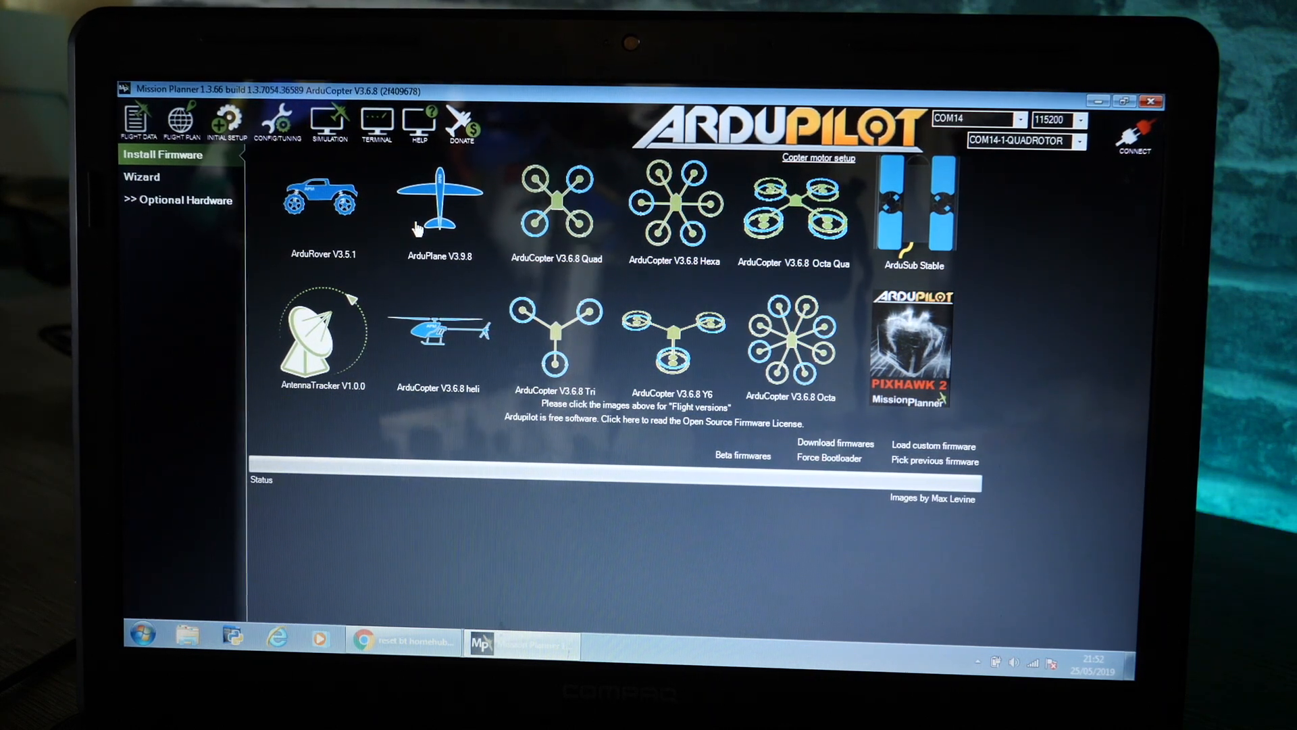
mouse_move(430, 215)
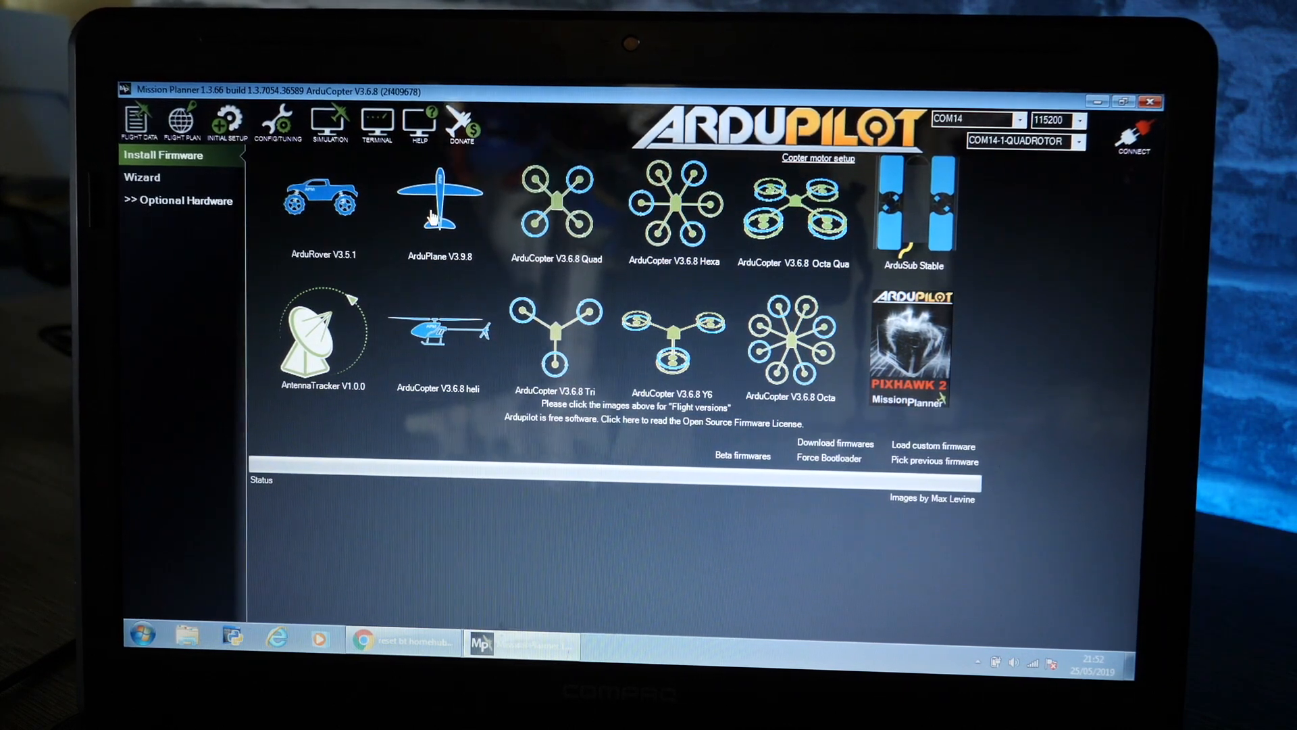
click(439, 195)
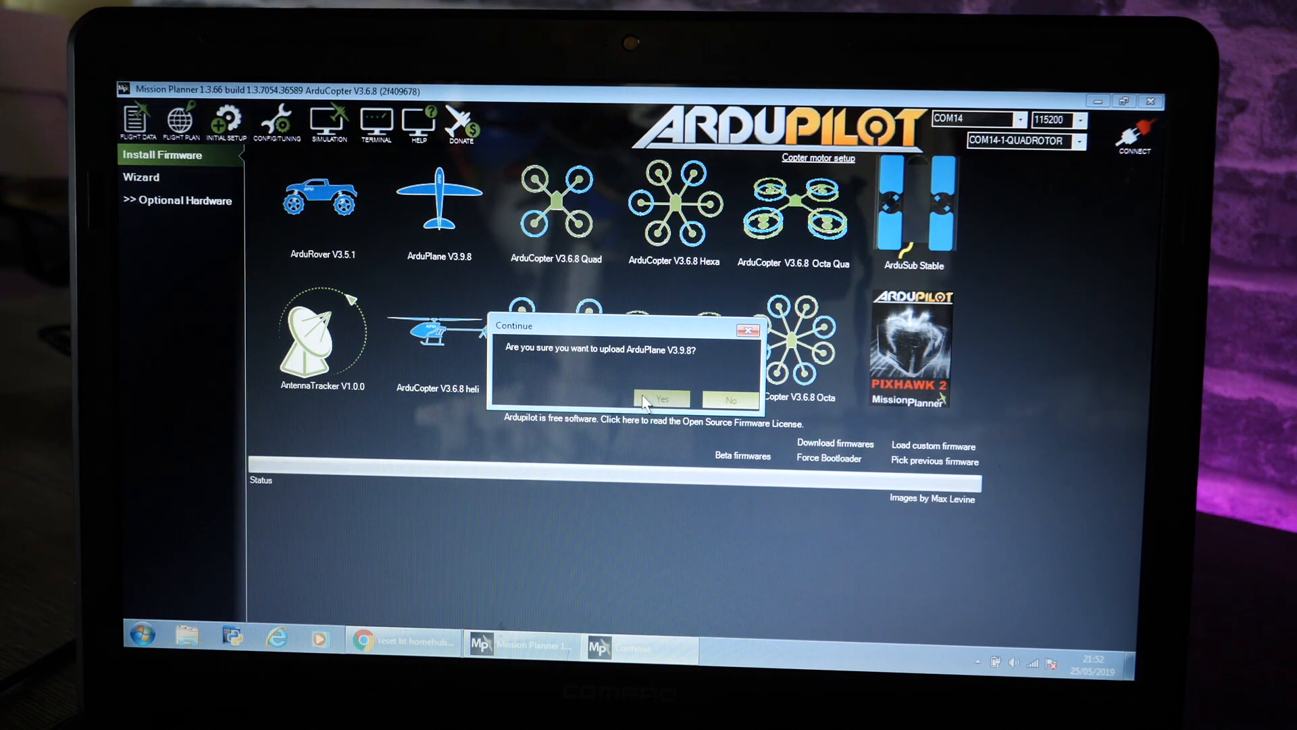
click(659, 400)
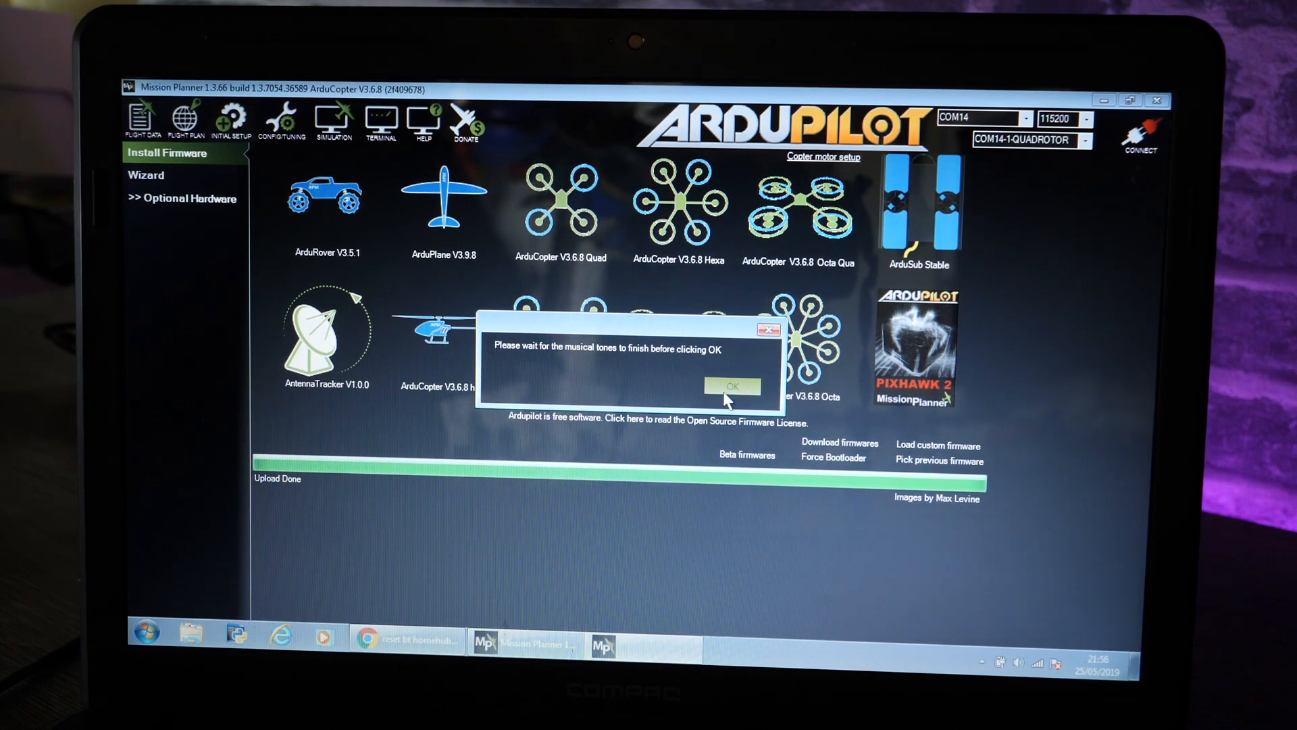
Step: Acknowledge the finished upload and choose COM14 as the connection port
click(730, 387)
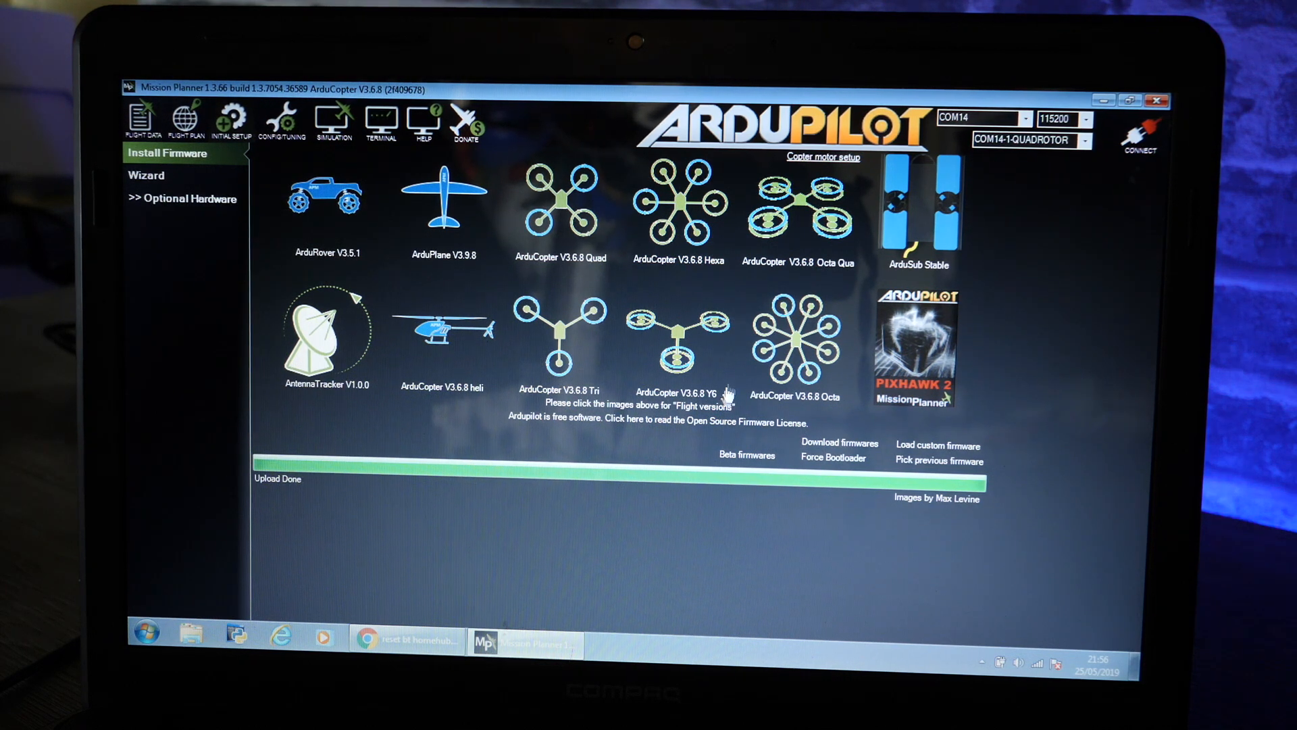
mouse_move(802, 281)
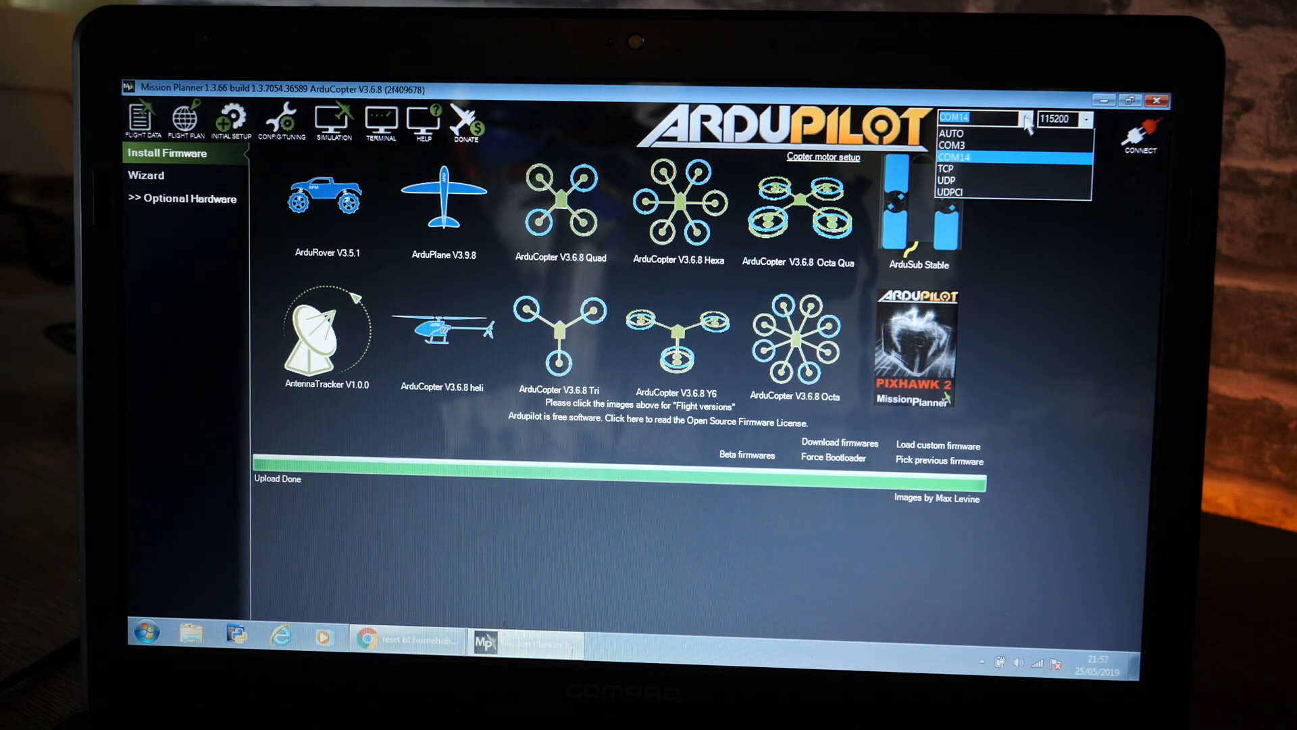
mouse_move(993, 162)
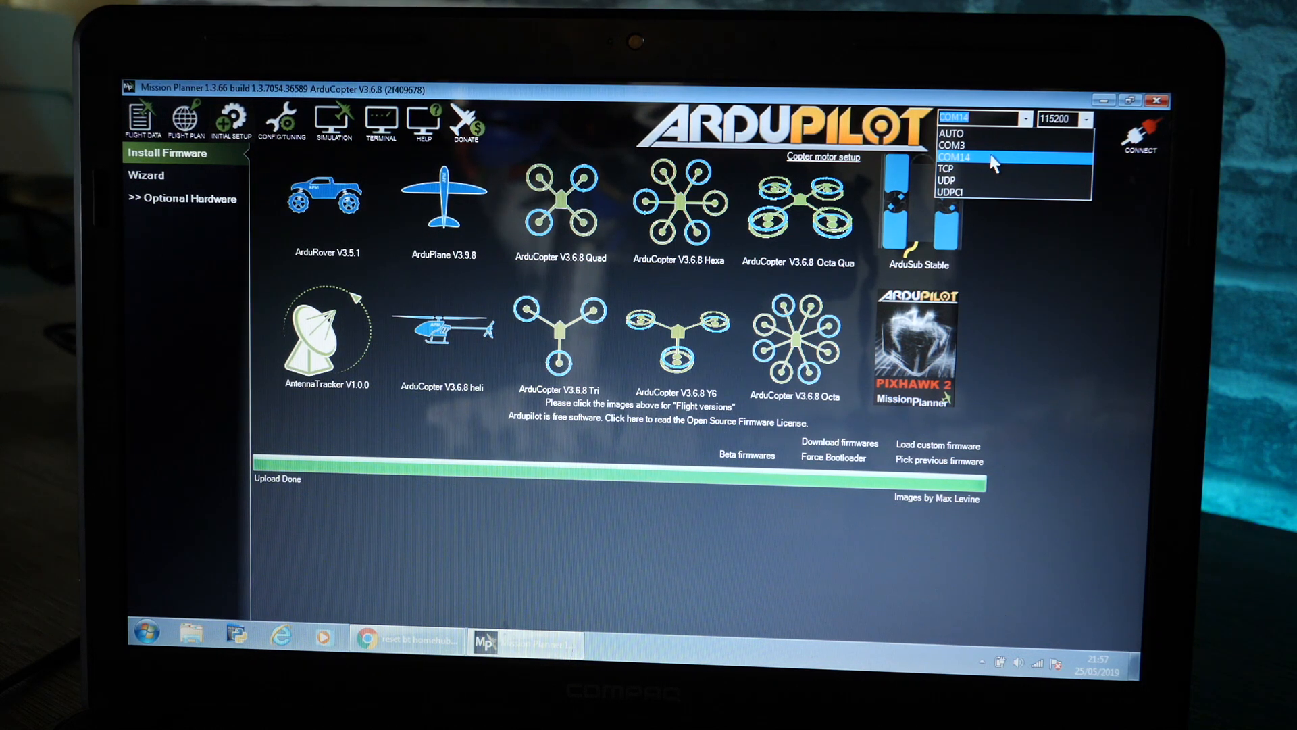
click(955, 157)
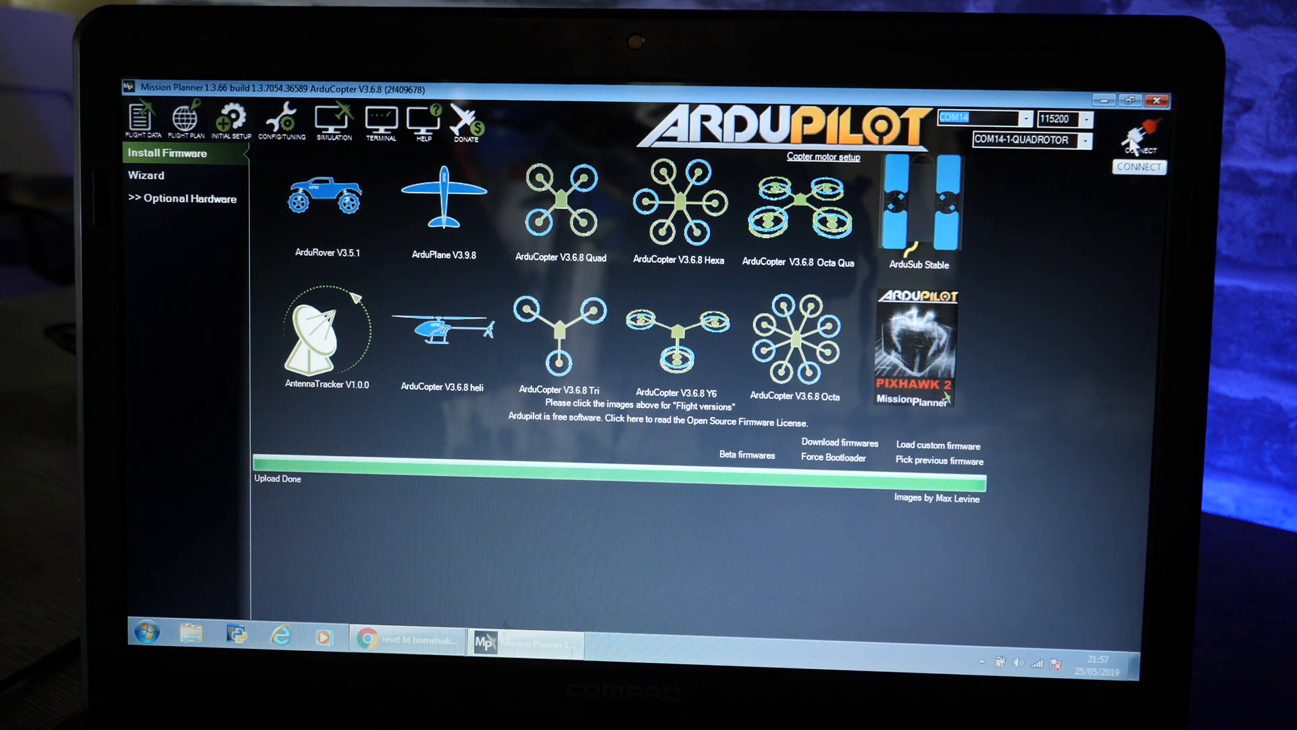
Step: Connect to the board and wait for parameters to load
click(1139, 141)
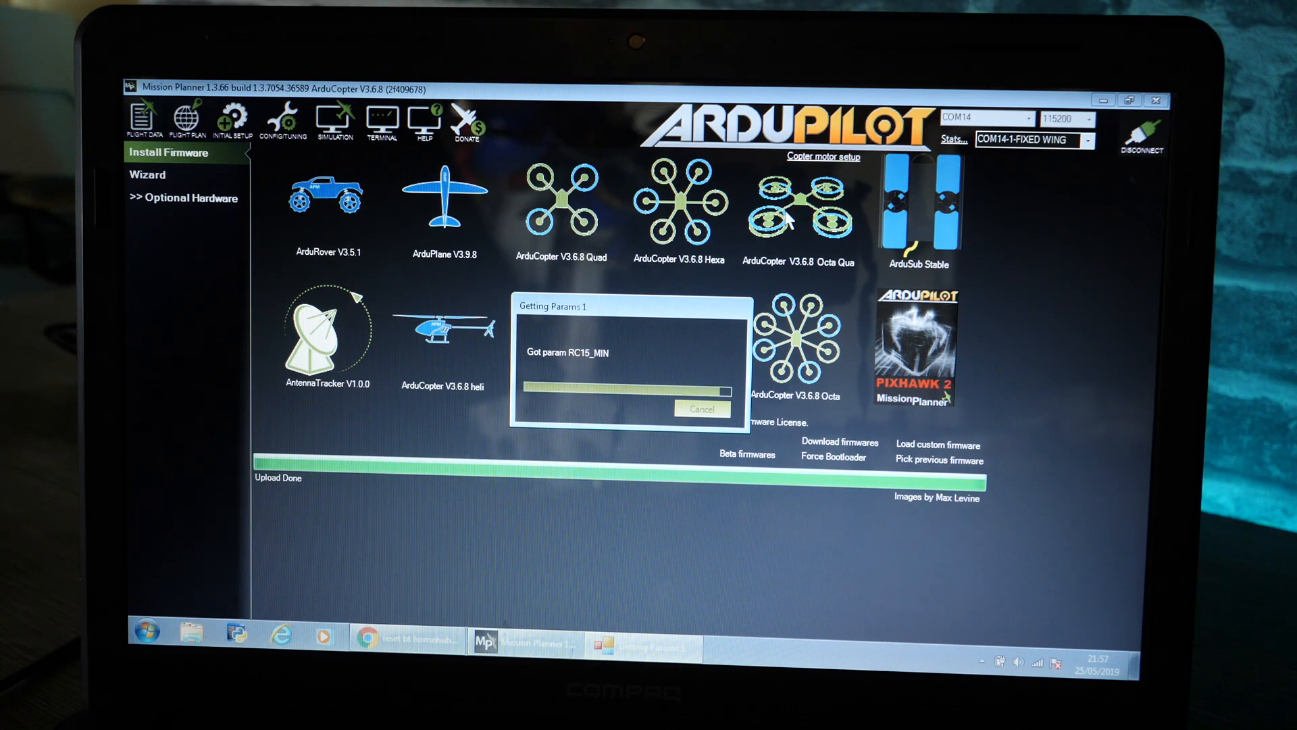
click(232, 120)
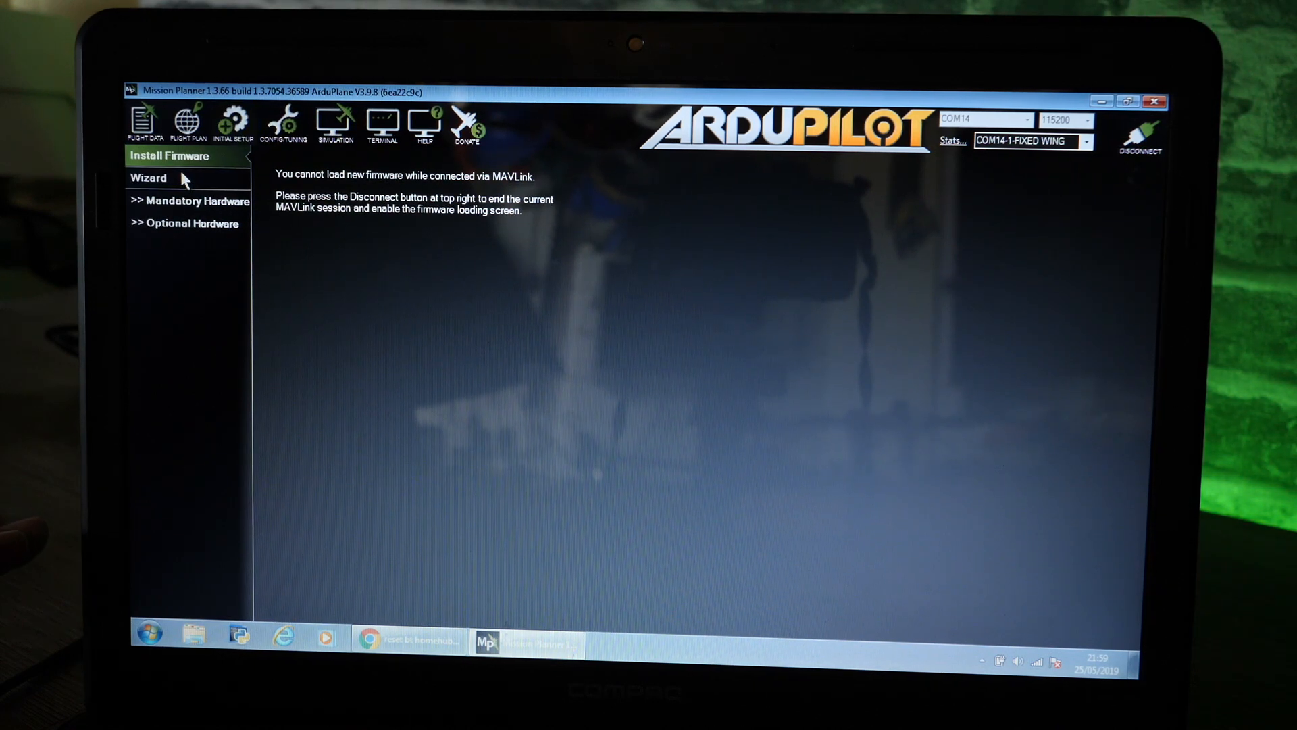
click(149, 177)
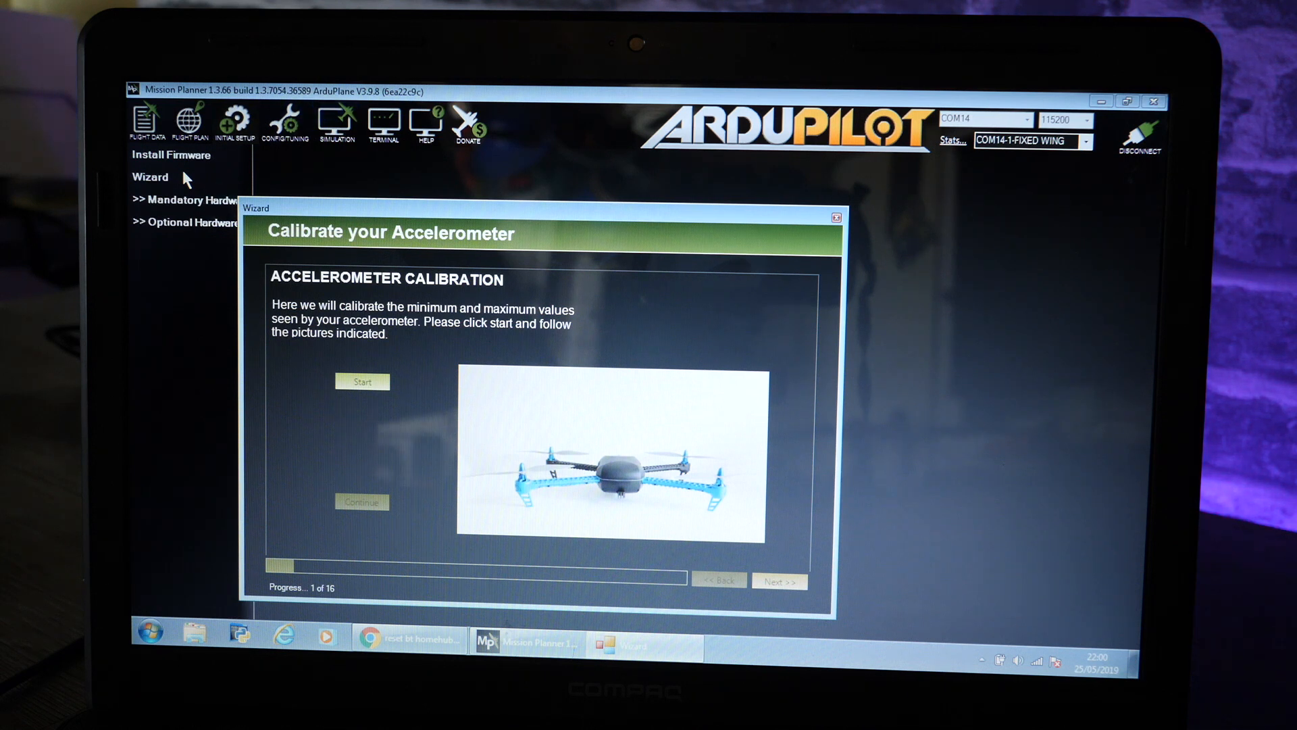
click(835, 217)
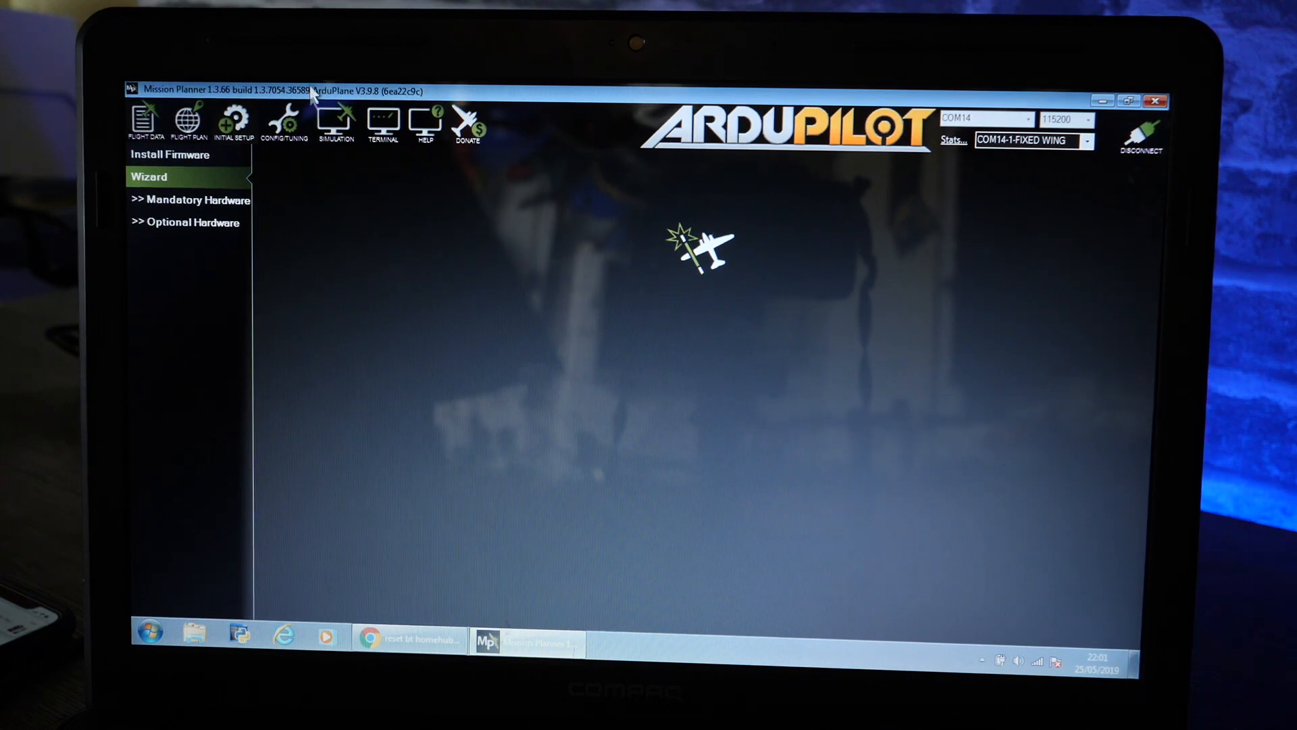
Step: Show the Full Parameter List under Config/Tuning and start searching for ek2
click(284, 124)
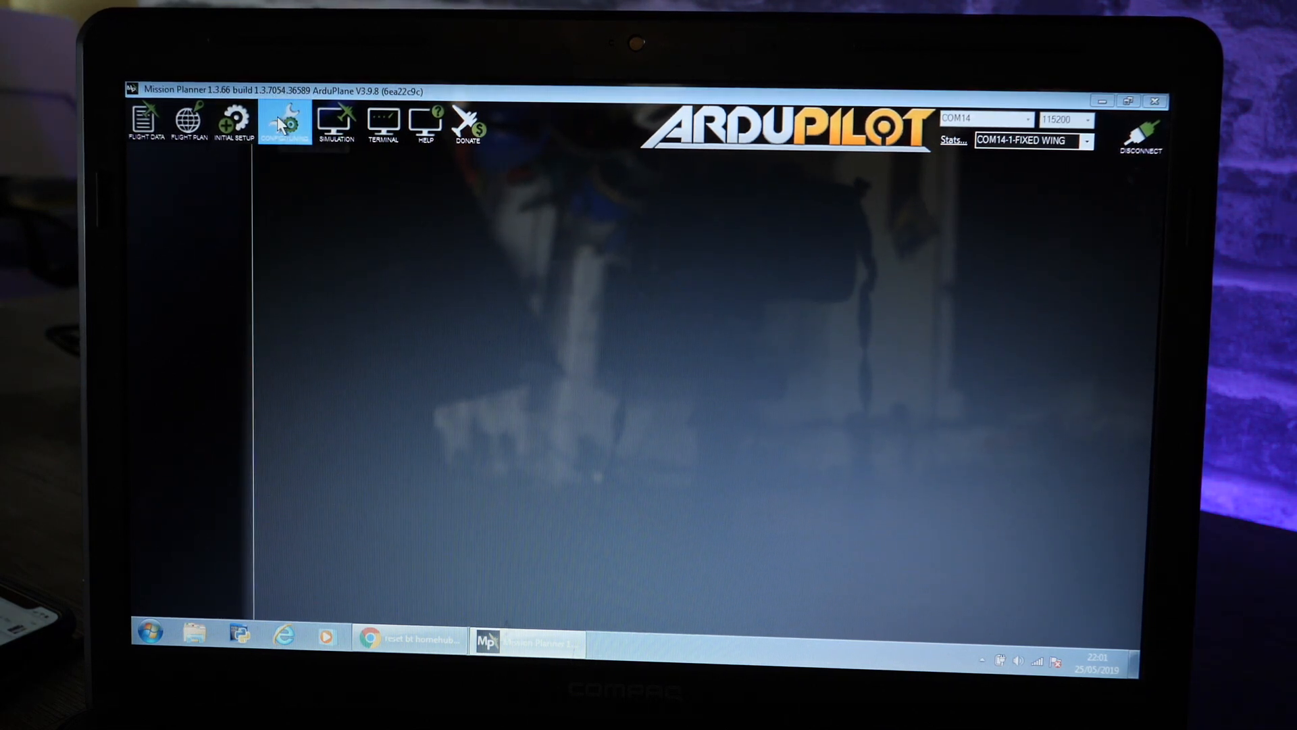
click(285, 122)
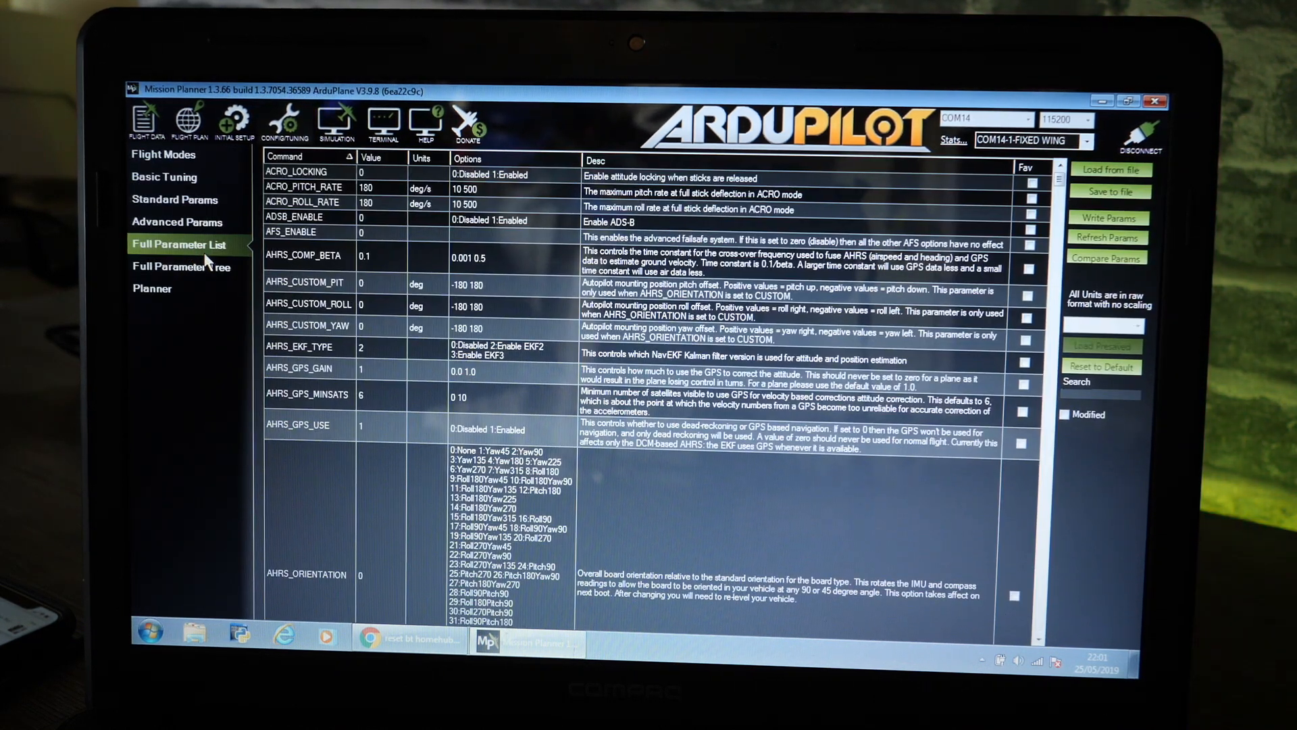
click(1101, 324)
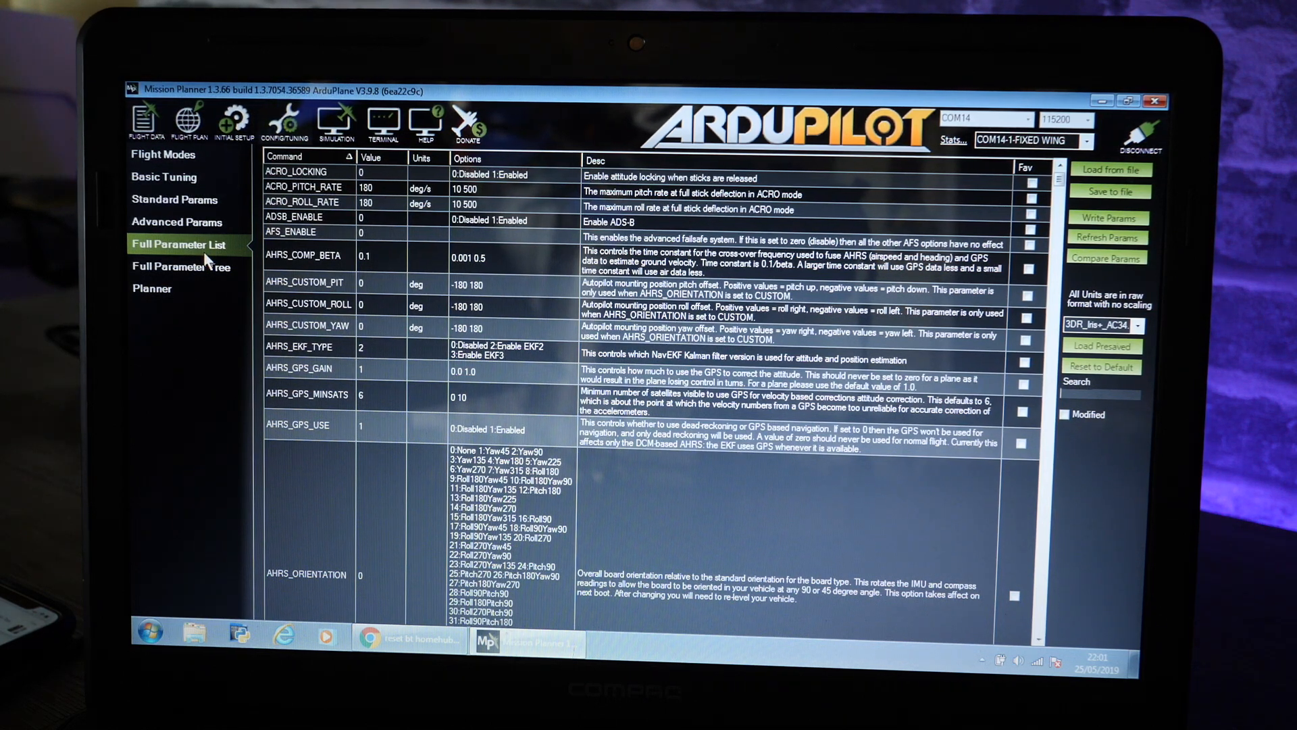
mouse_move(364, 393)
text(ek2)
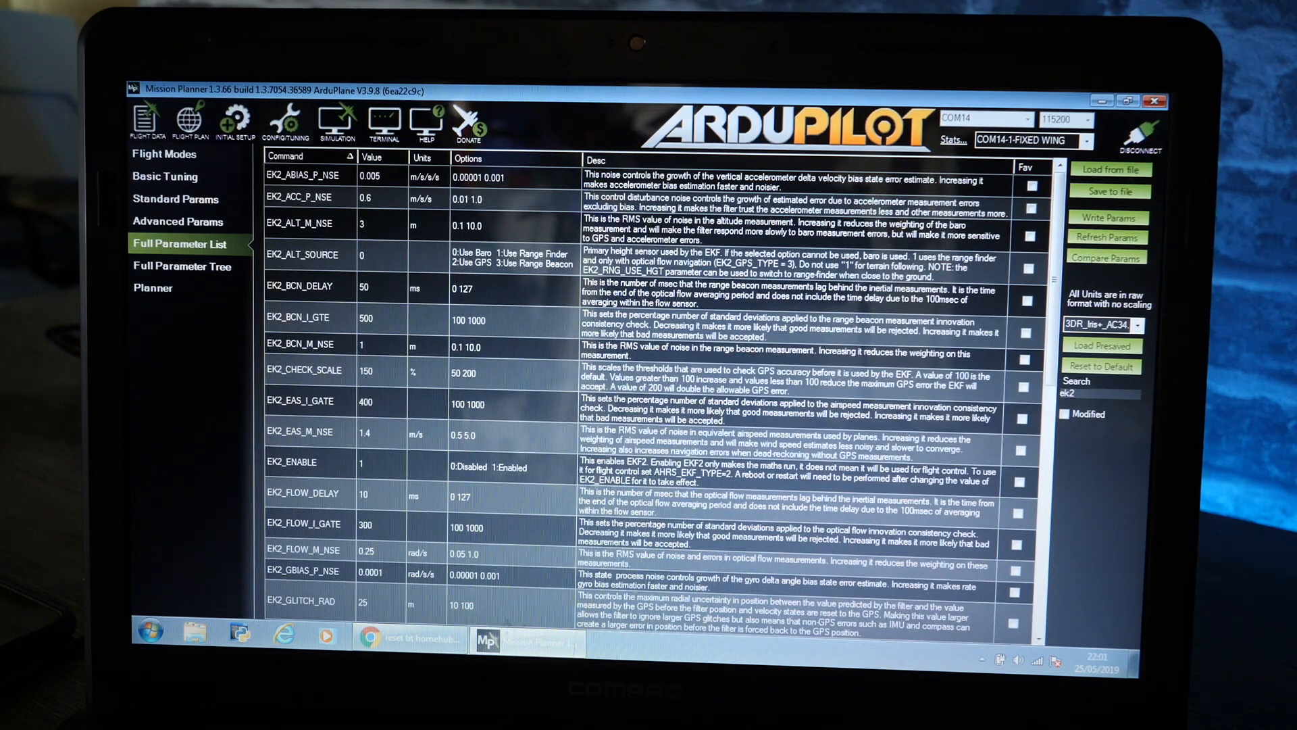
Step: Narrow the search to ek2_imu_m and edit the EK2_IMU_MASK value (currently 3)
text(_)
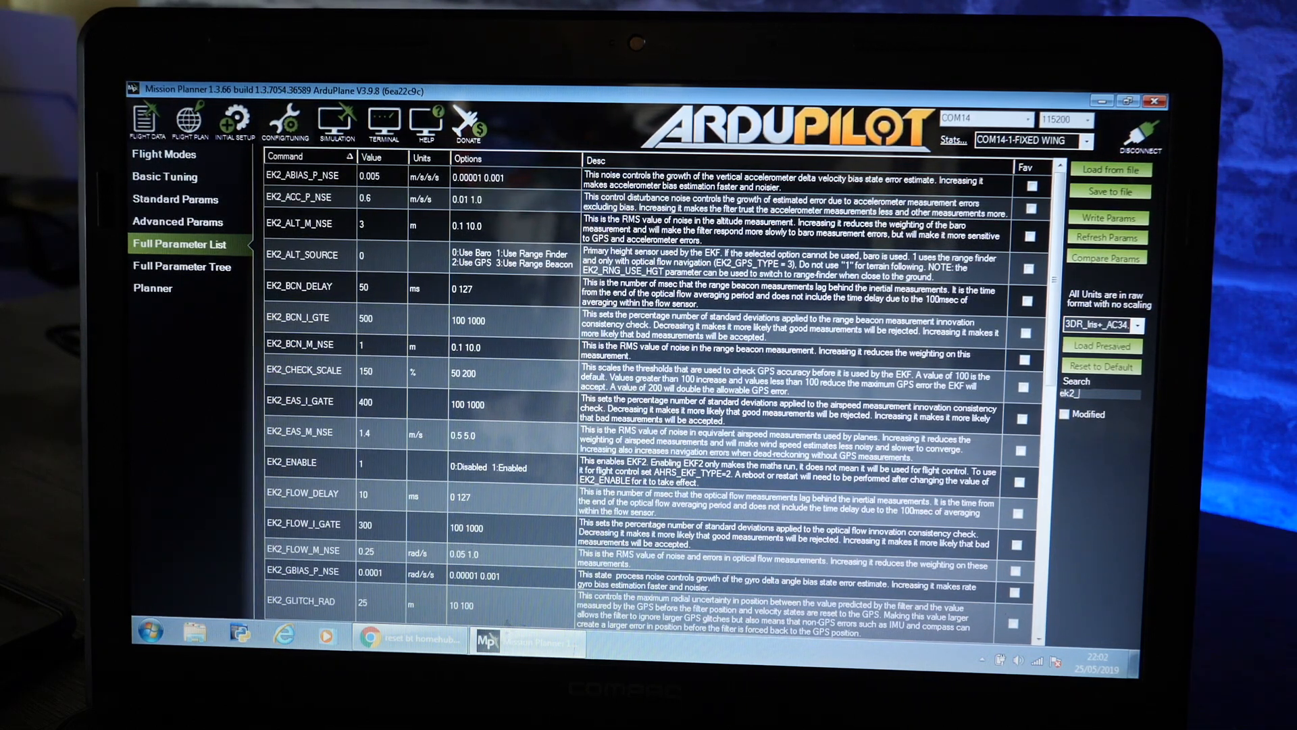
text(imu_)
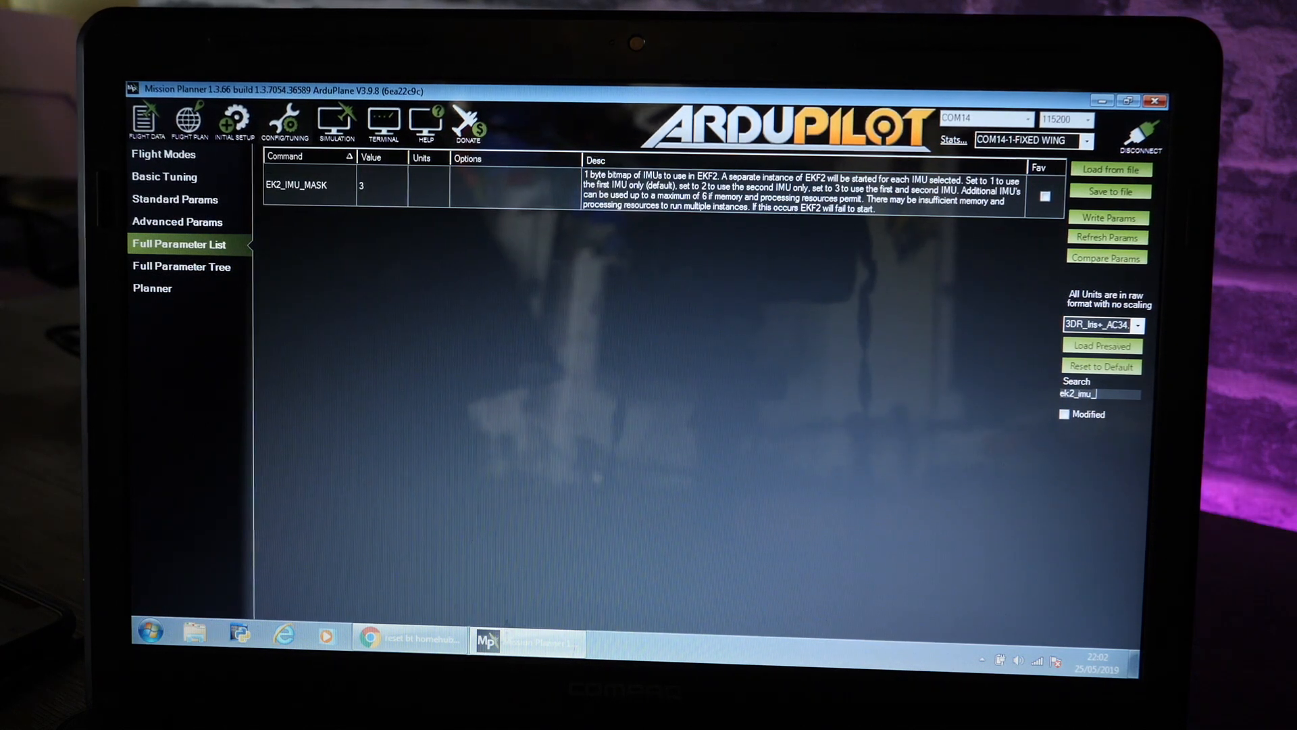
text(m)
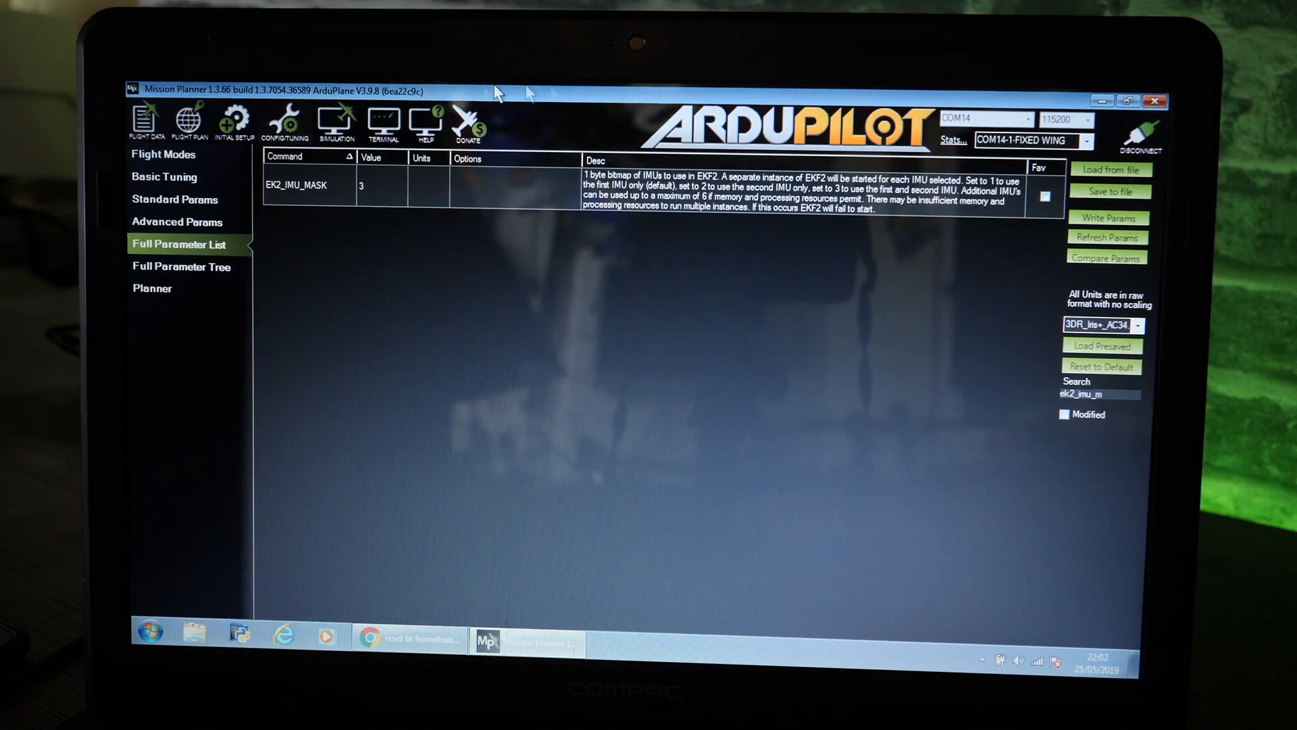
mouse_move(390, 255)
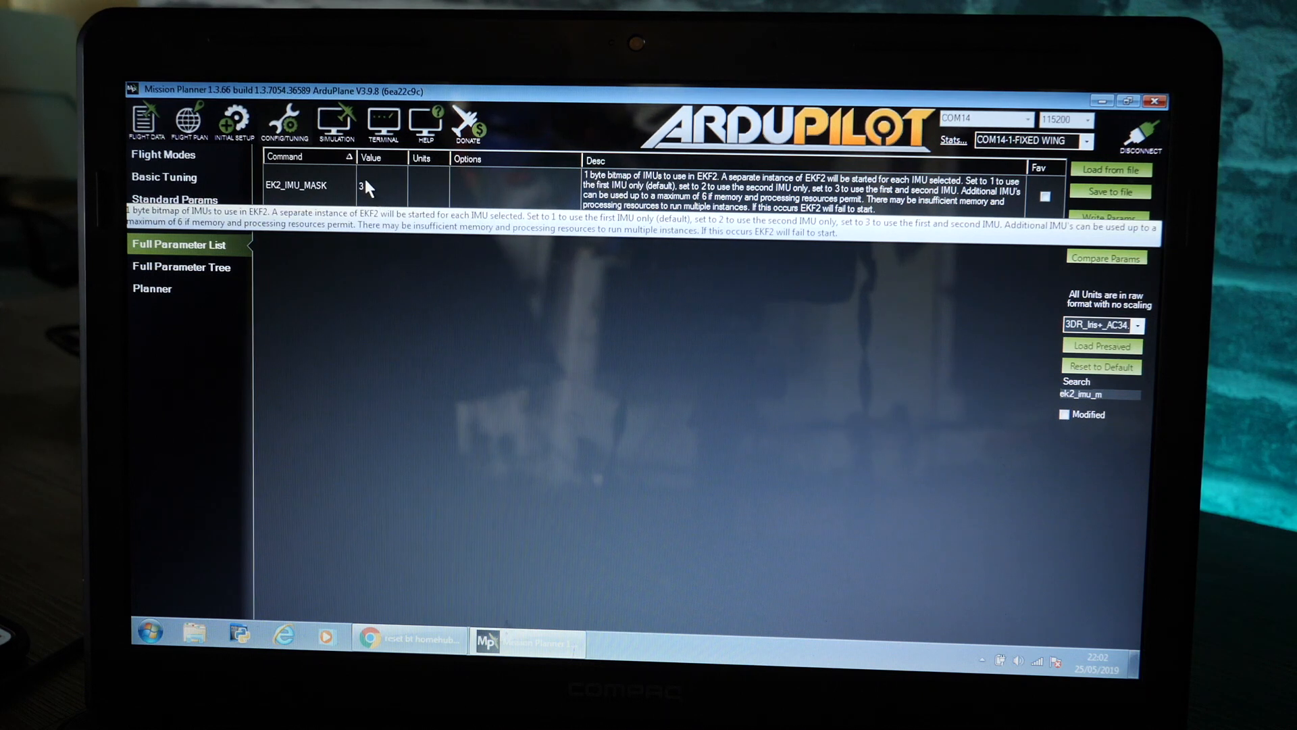
click(373, 184)
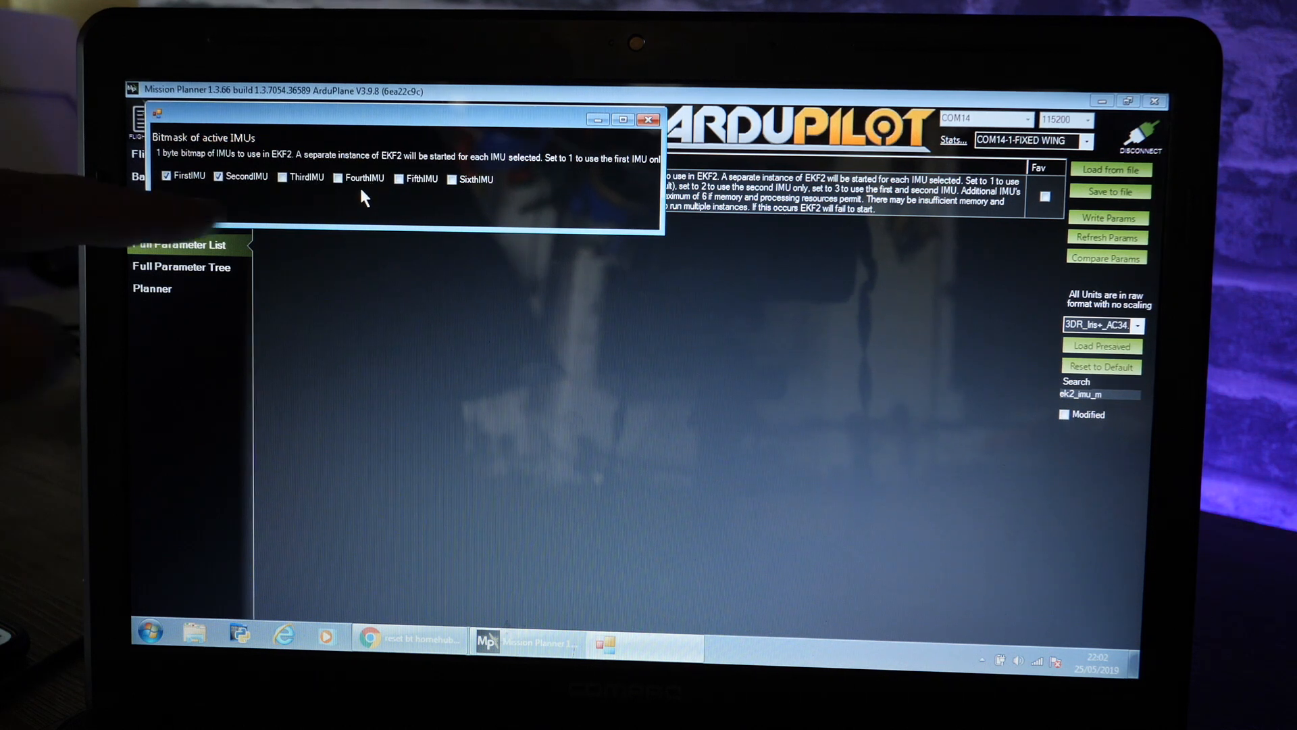
mouse_move(302, 148)
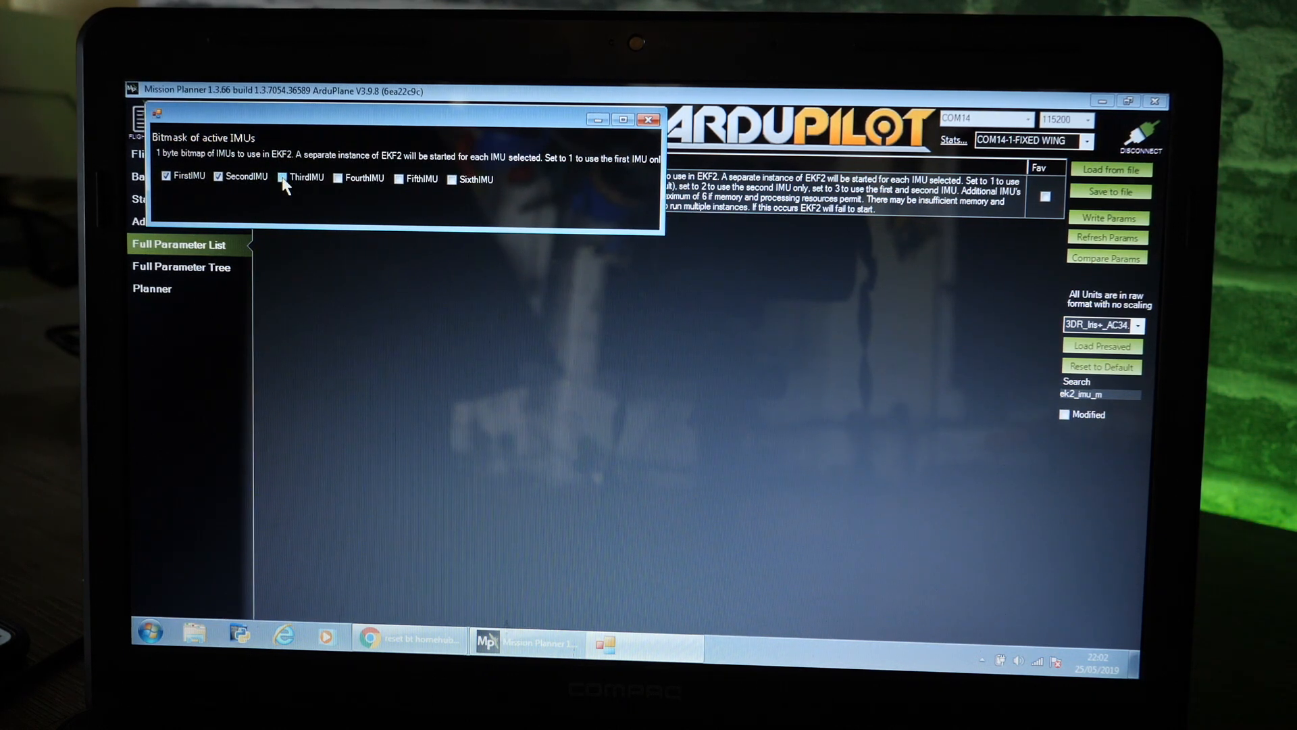
Step: Tick ThirdIMU in the EK2_IMU_MASK bitmask, then reopen to verify the value is 7
click(283, 177)
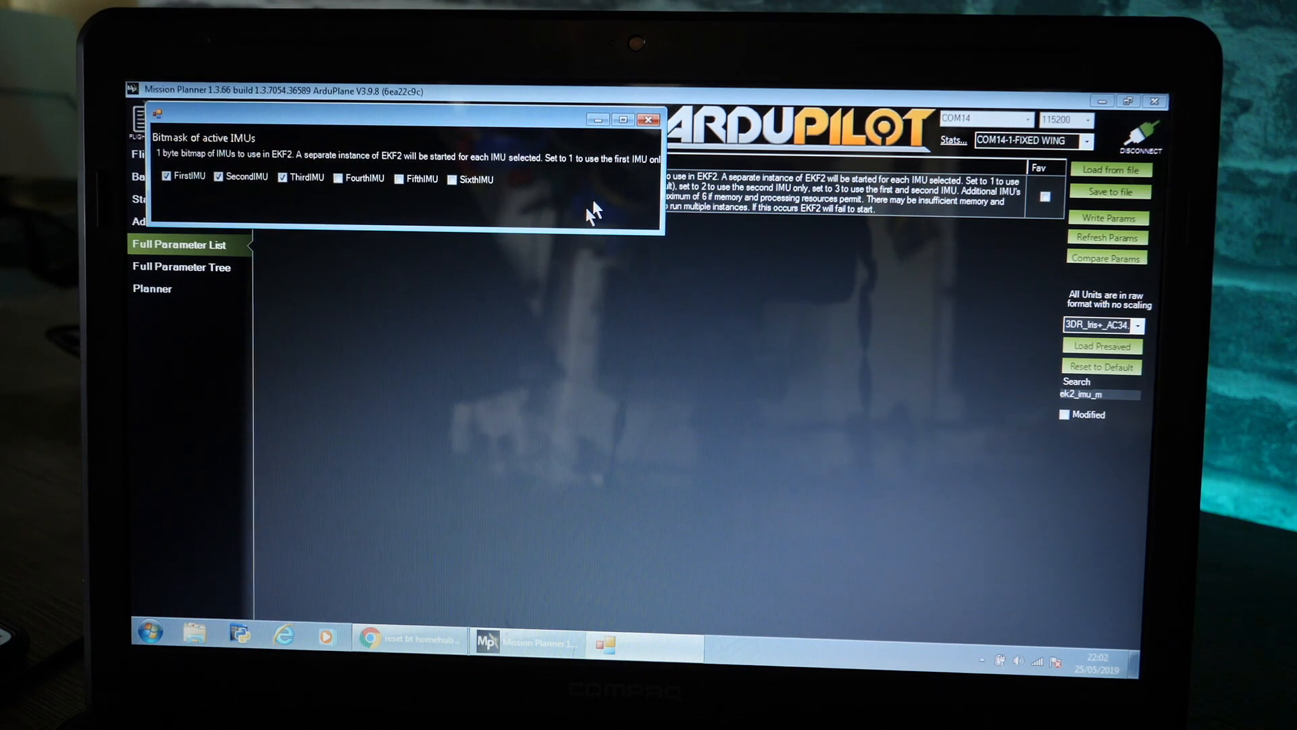
click(653, 118)
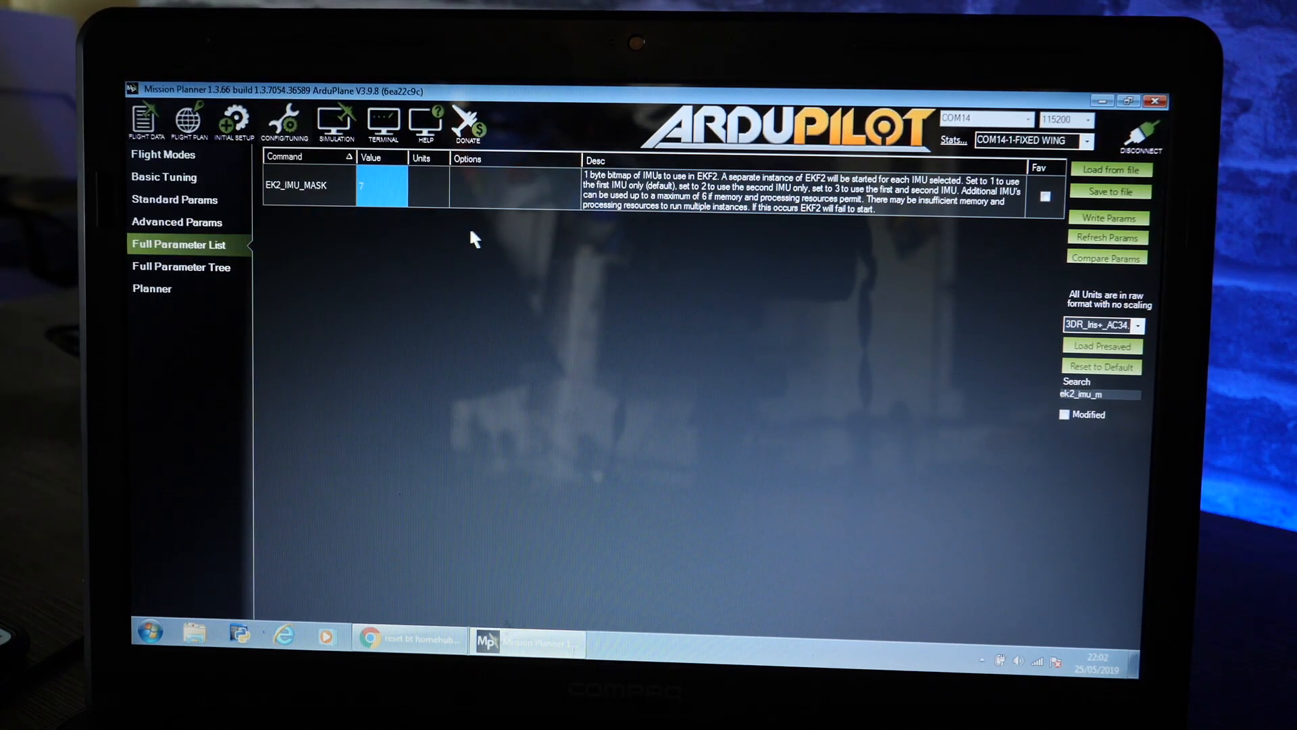
click(382, 184)
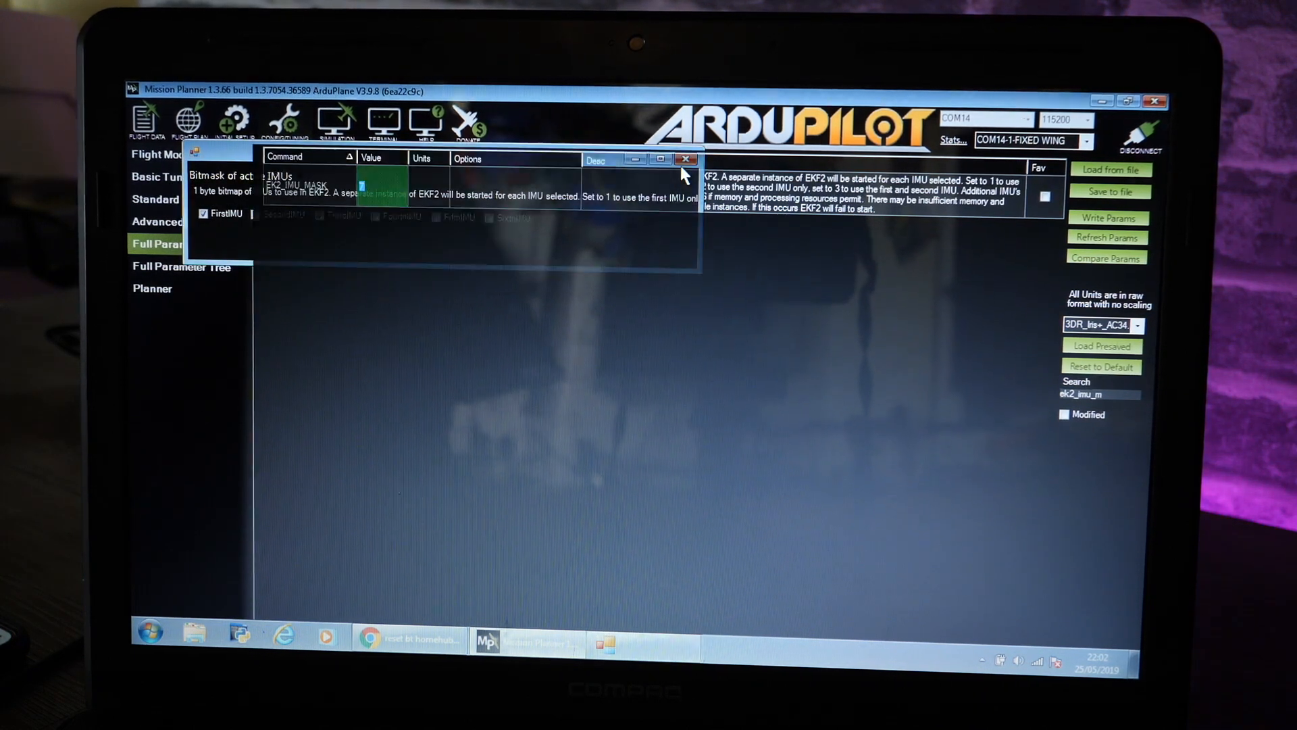
click(685, 158)
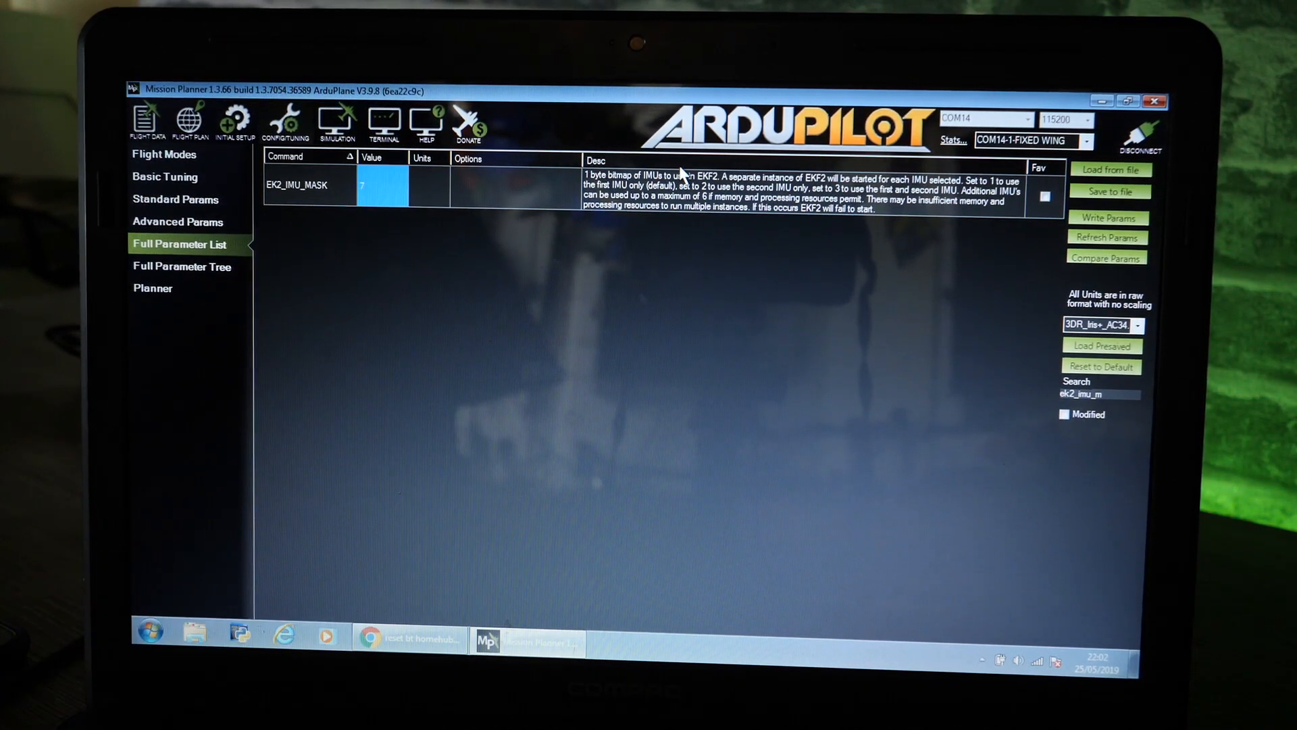
mouse_move(620, 321)
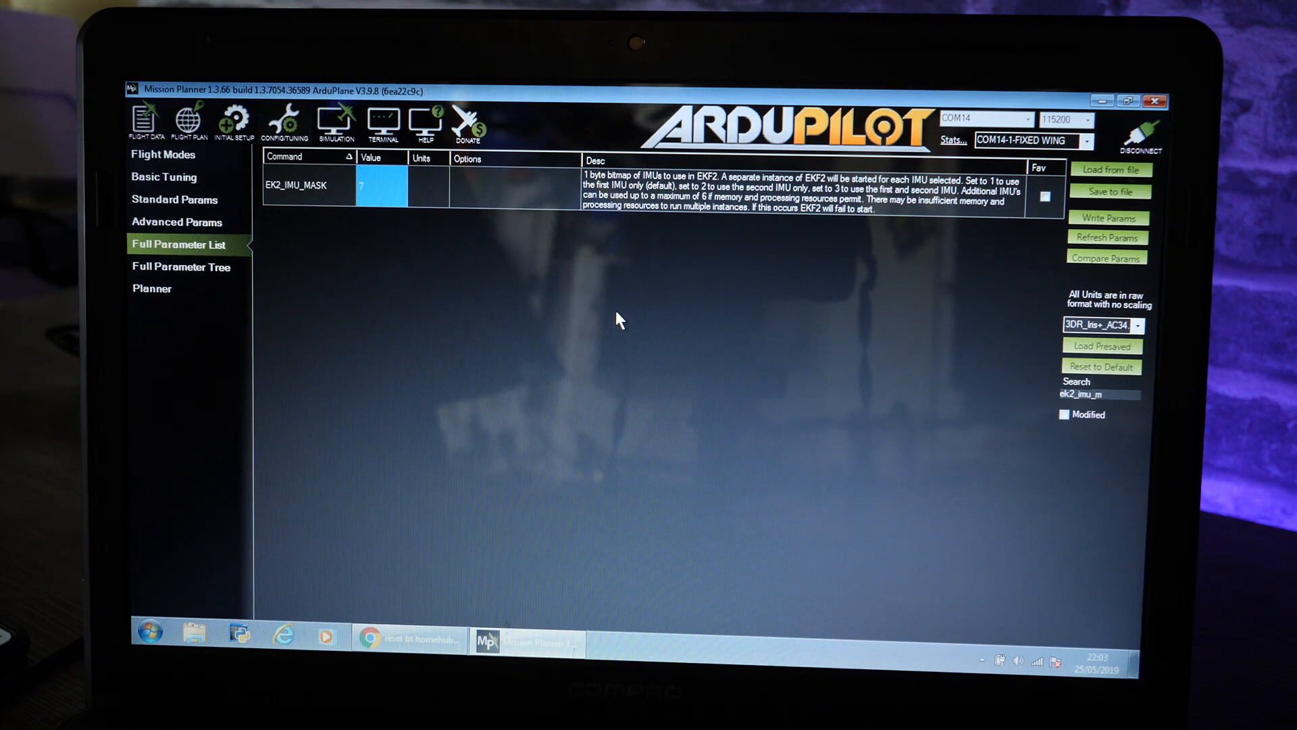
mouse_move(1047, 252)
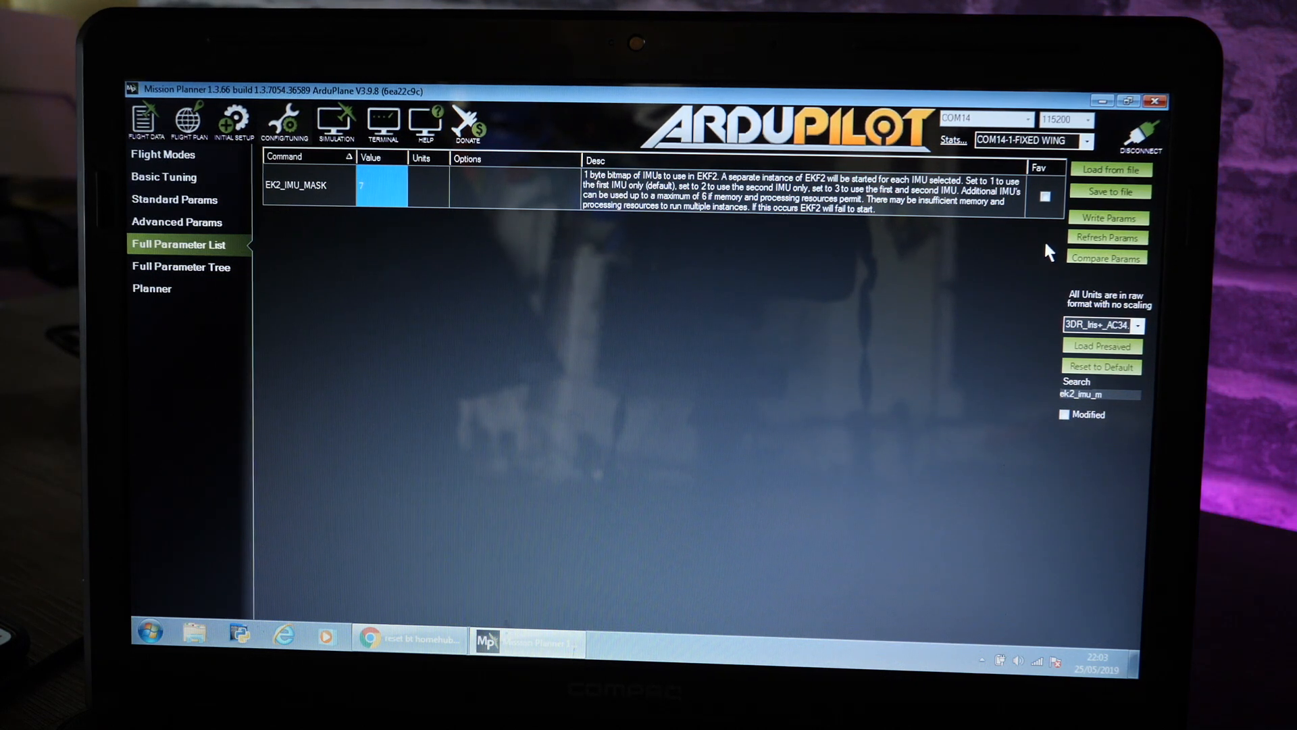
Step: Write EK2_IMU_MASK=7 to the board and acknowledge the successful save
click(1107, 217)
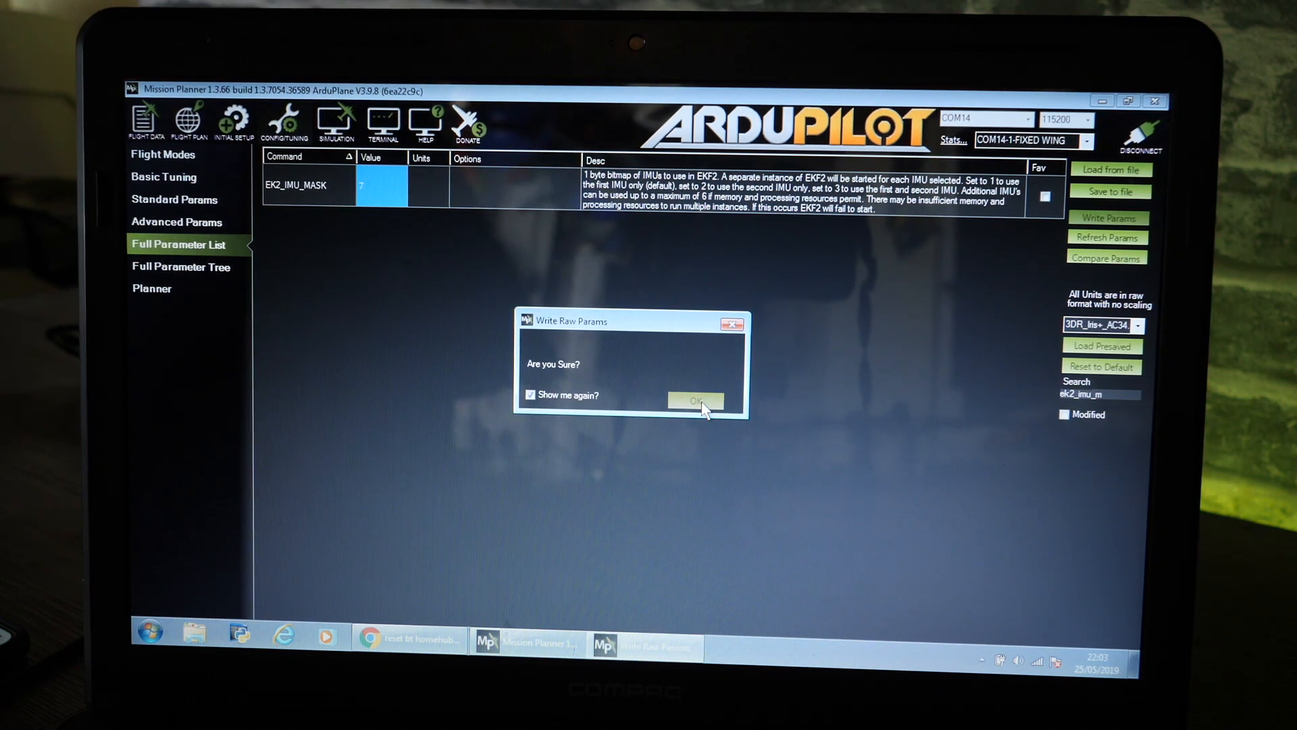
click(693, 401)
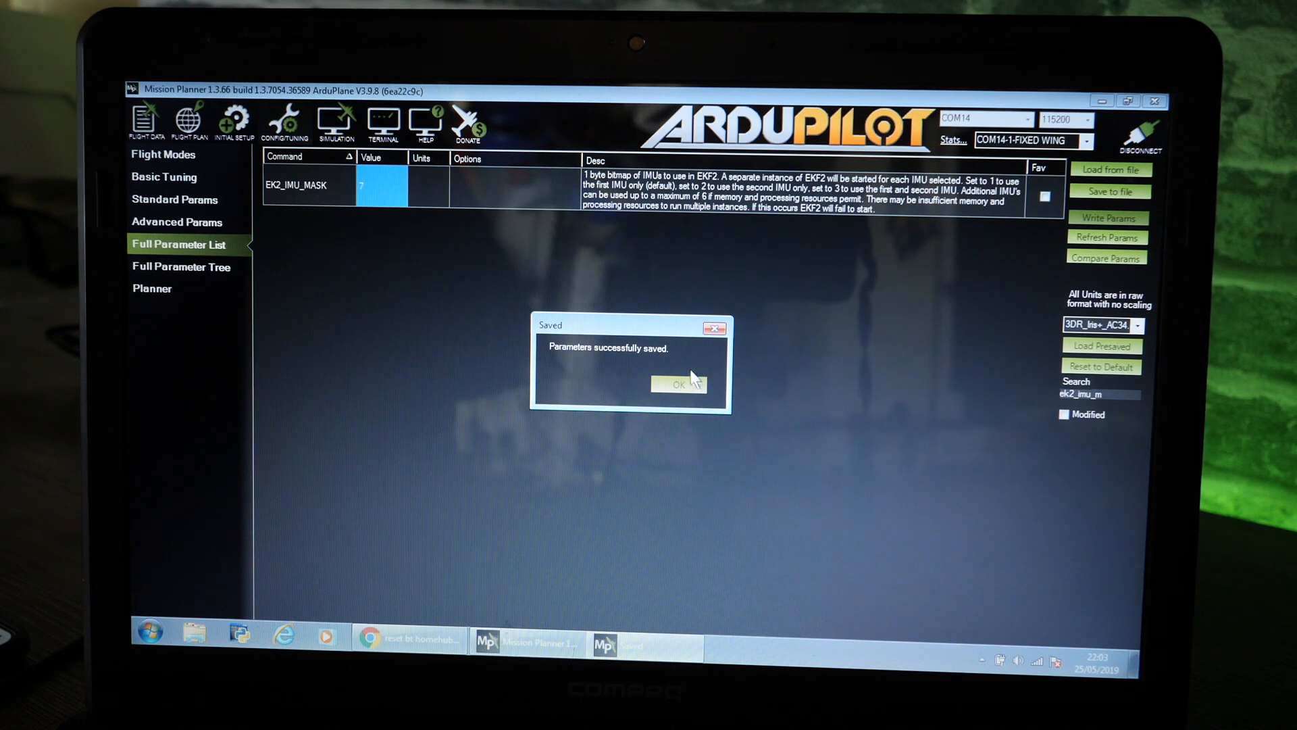
click(677, 383)
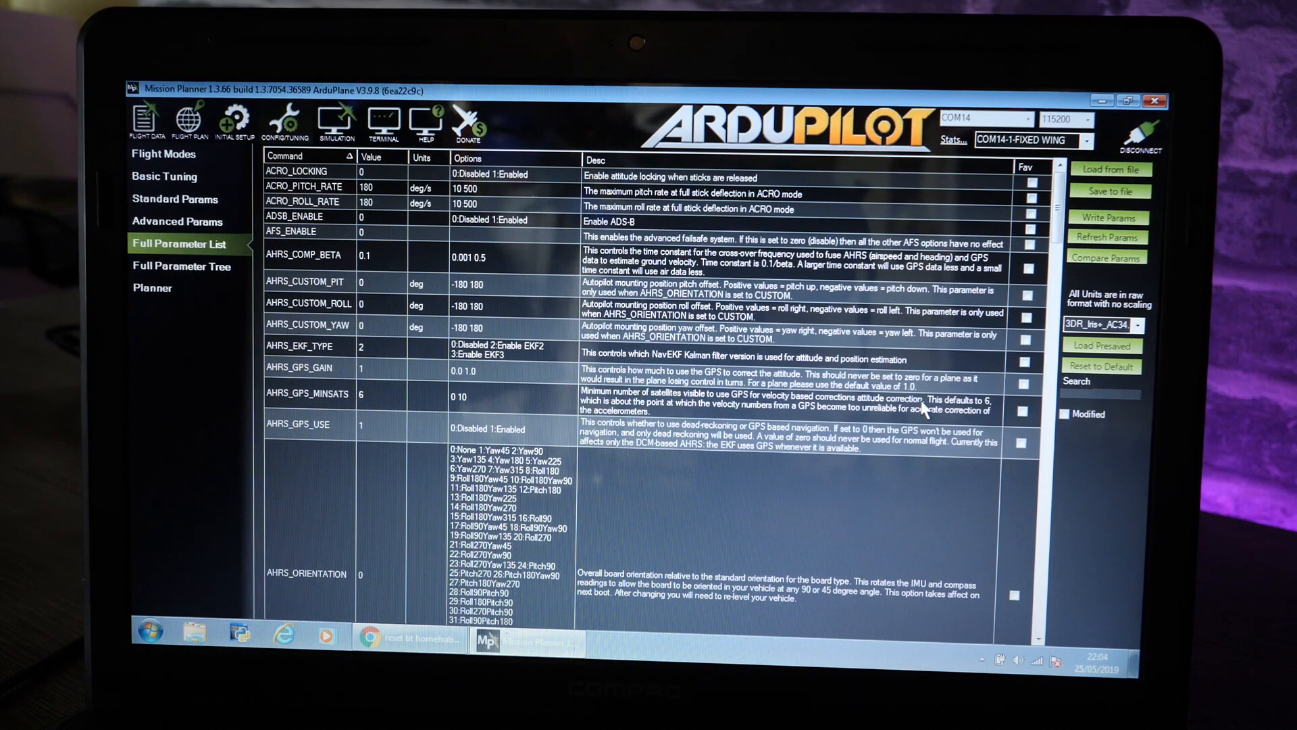
Step: Filter parameters to ins_use and change INS_USE3 from 0 to 1
text(in)
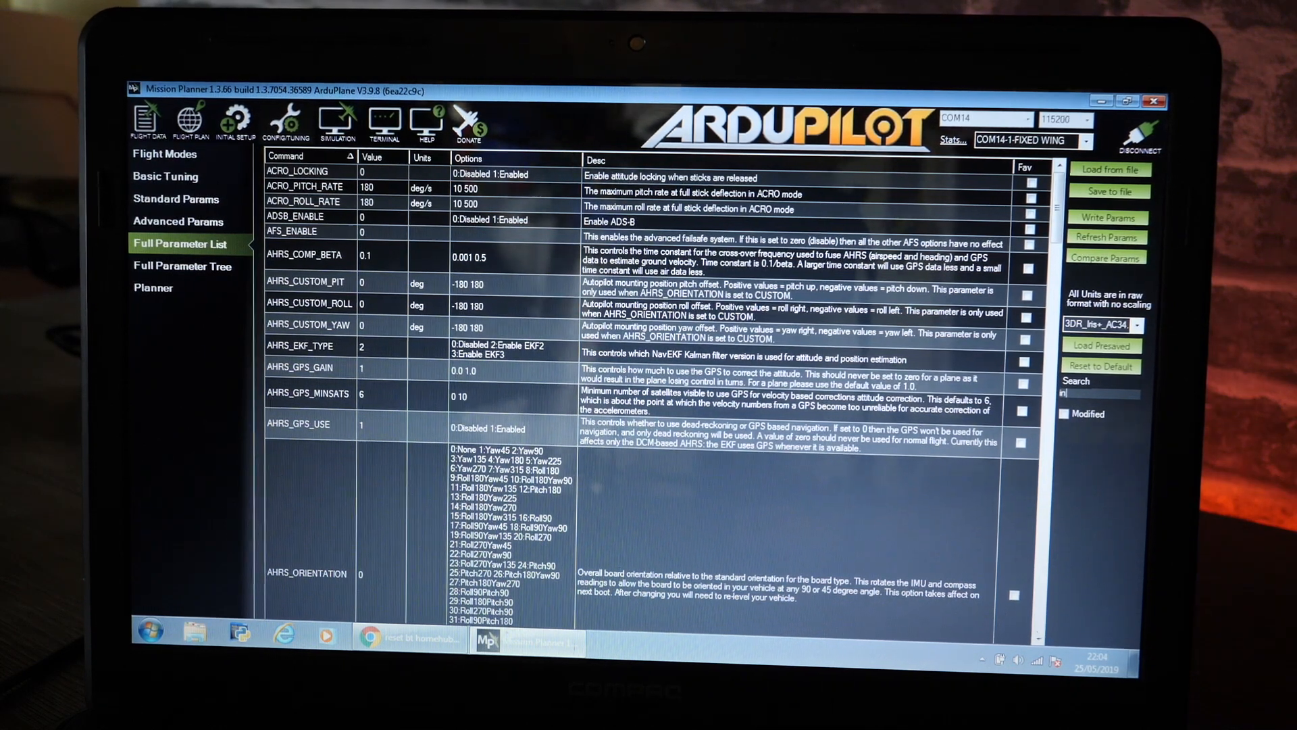
text(ins_use)
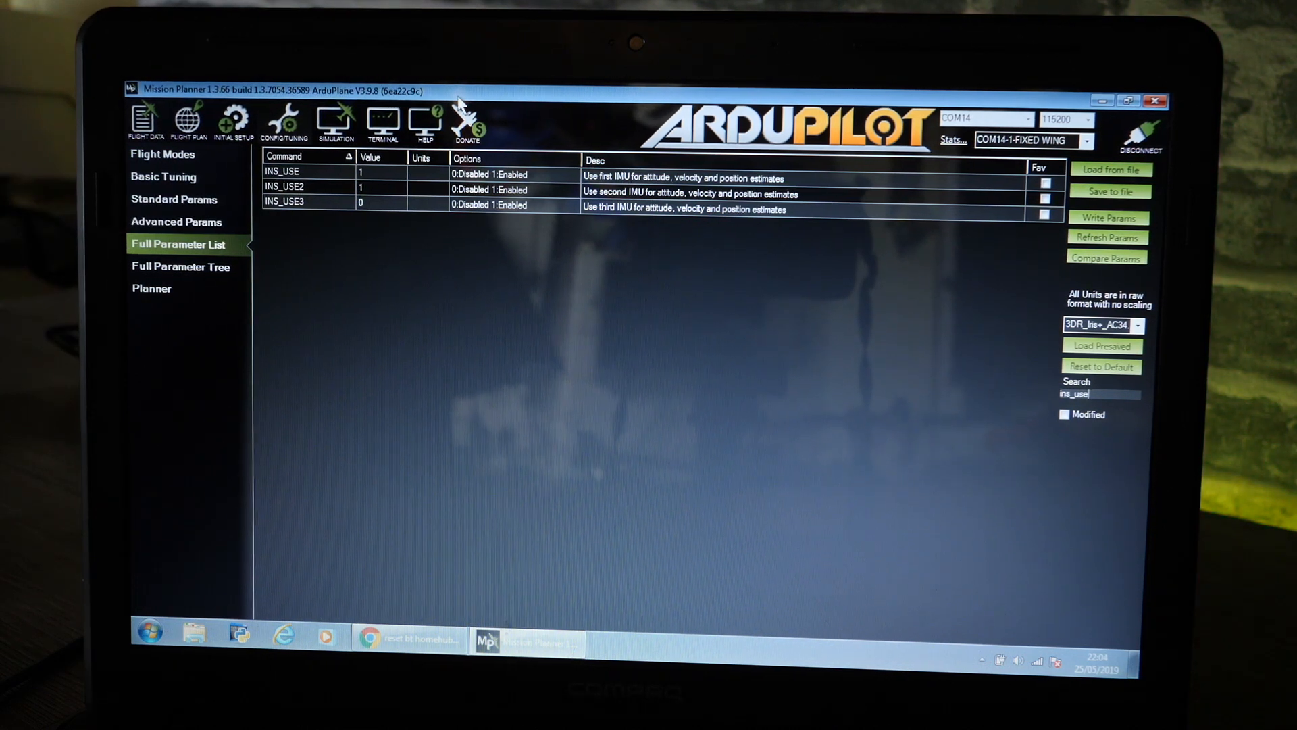
click(380, 204)
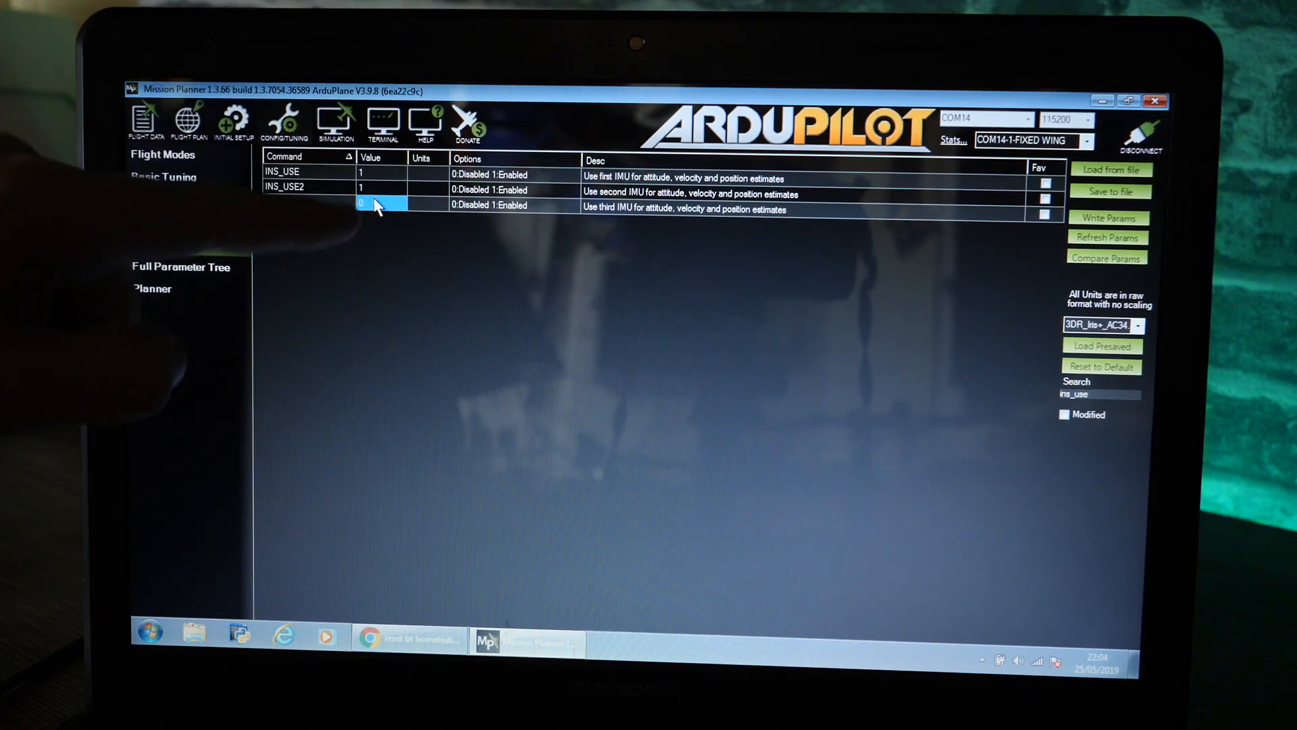
click(178, 244)
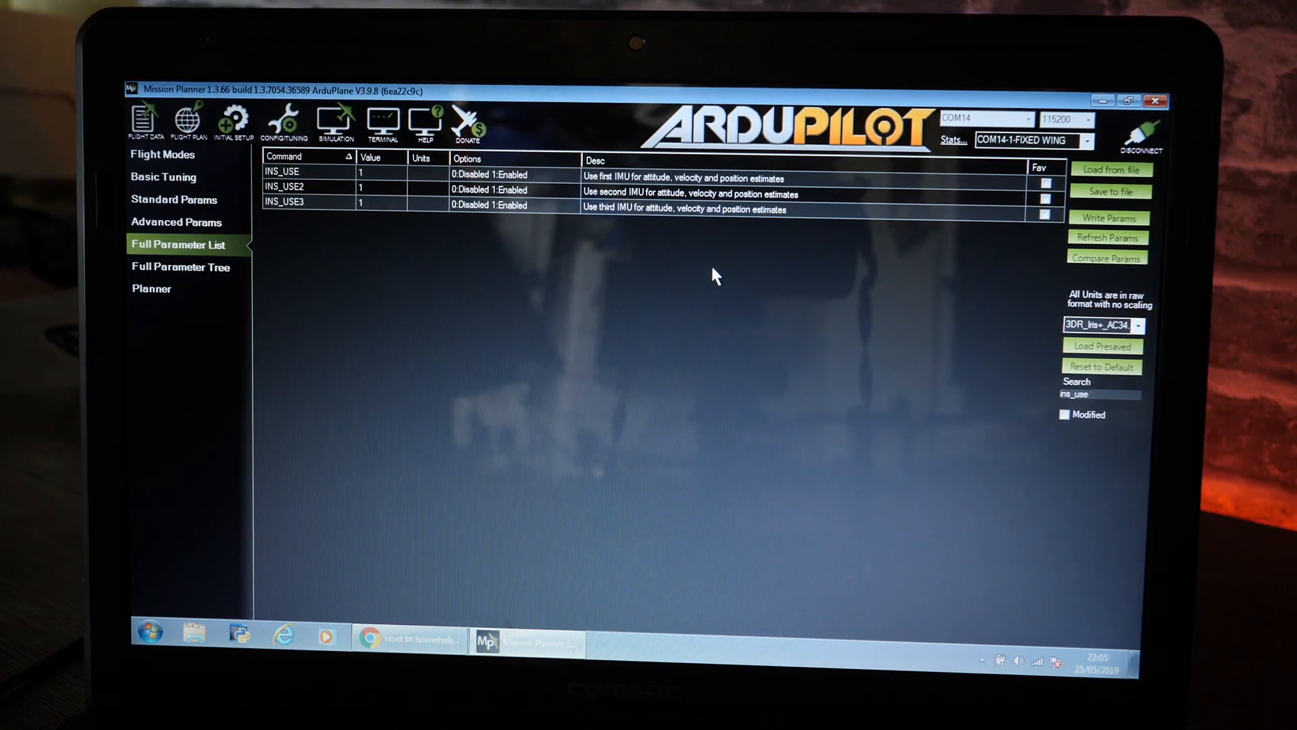
Step: Write INS_USE3=1 to the board and acknowledge the saved confirmation
click(1106, 218)
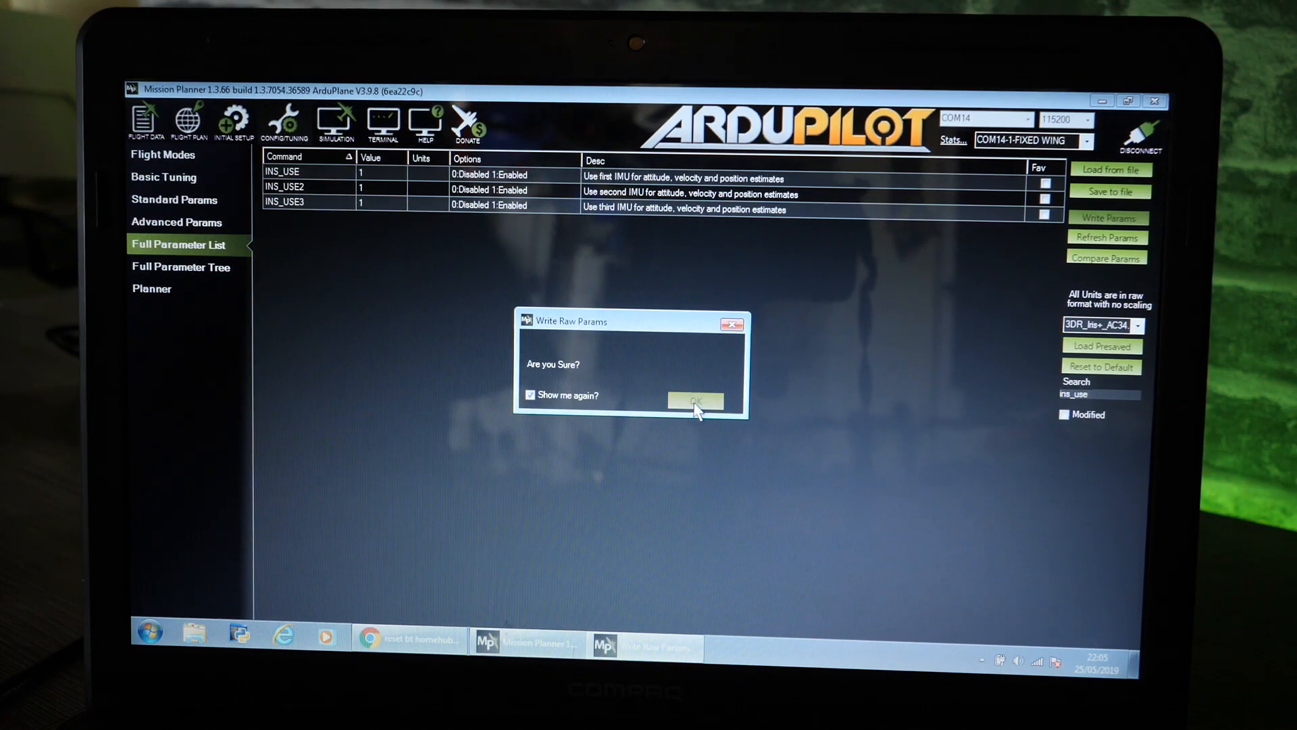
click(694, 401)
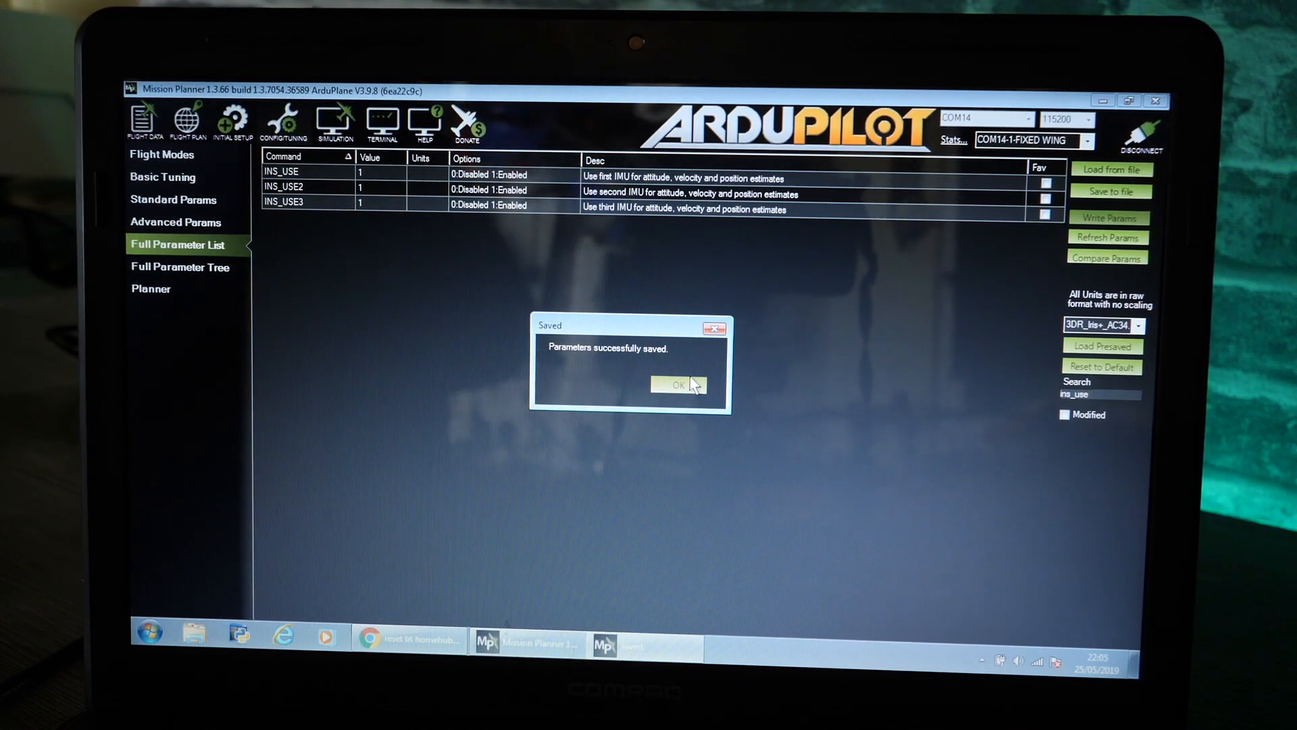
click(678, 383)
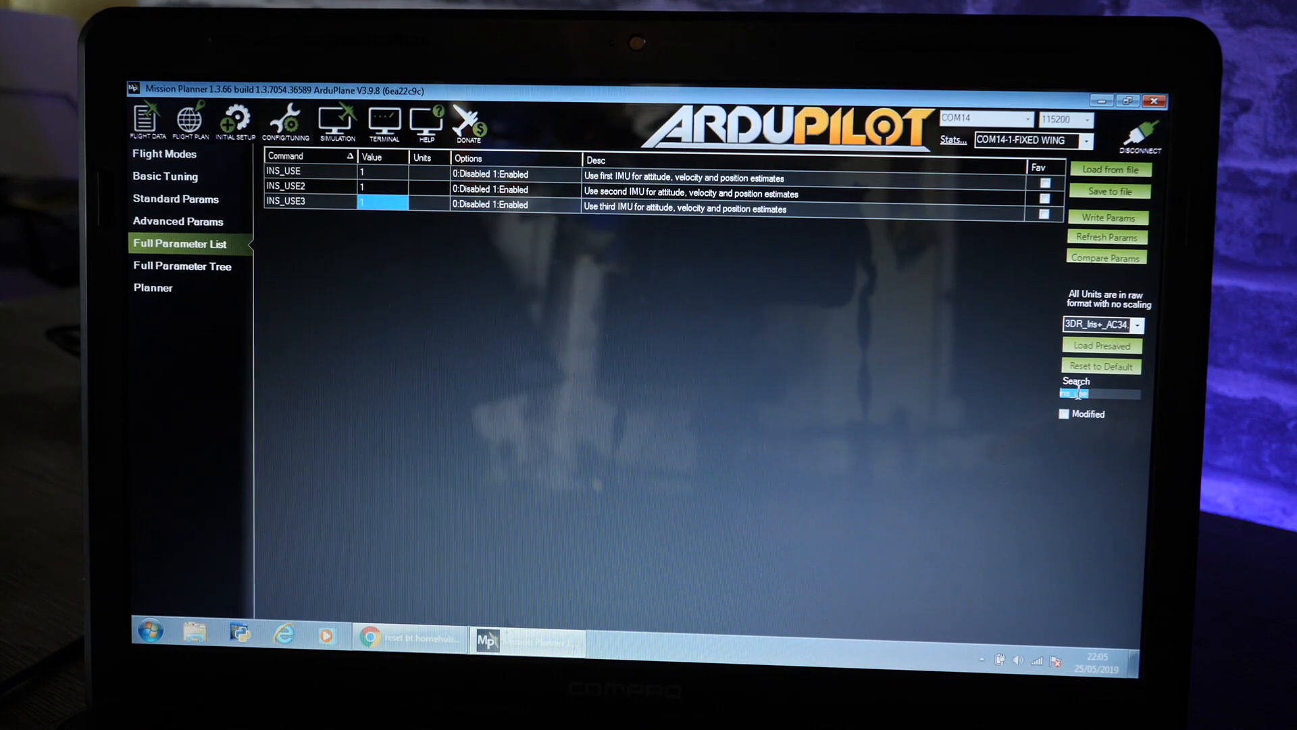
Step: Filter parameters to BRD_TYPE and confirm it reads 3 (Cube/Pixhawk)
text(brd_type)
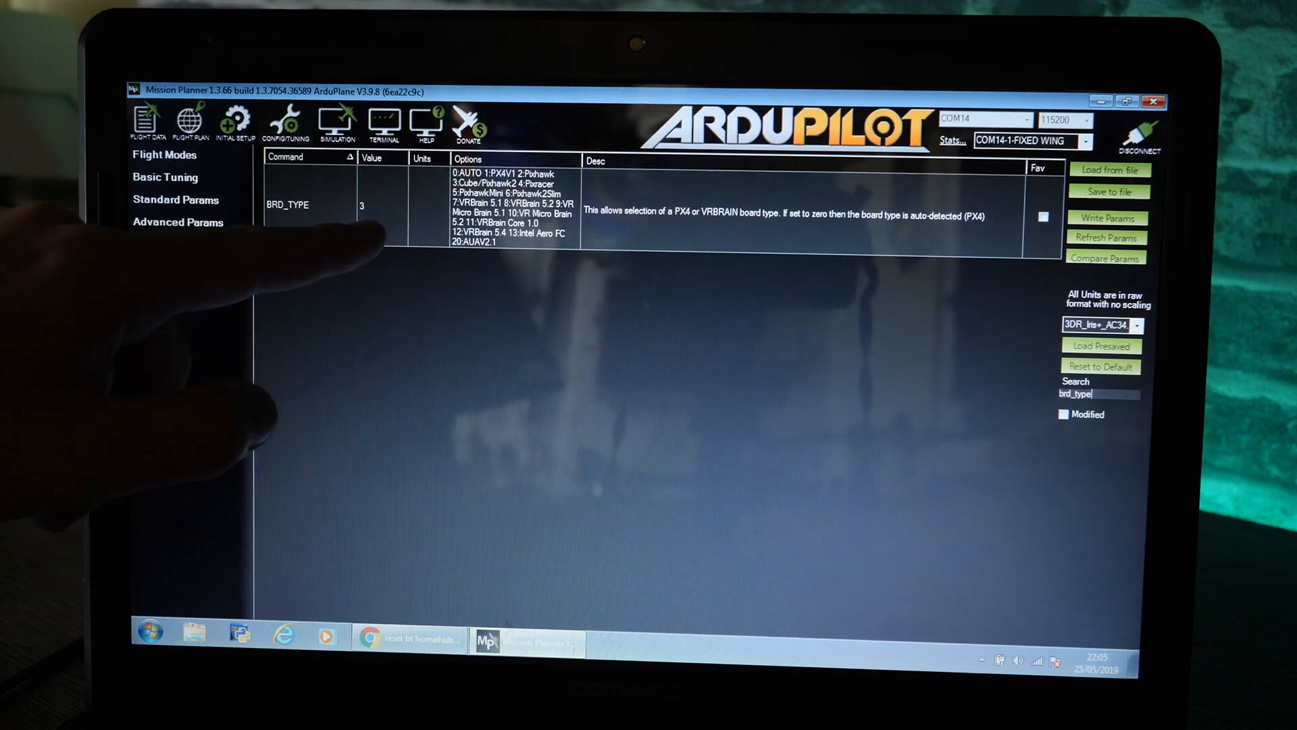
click(174, 244)
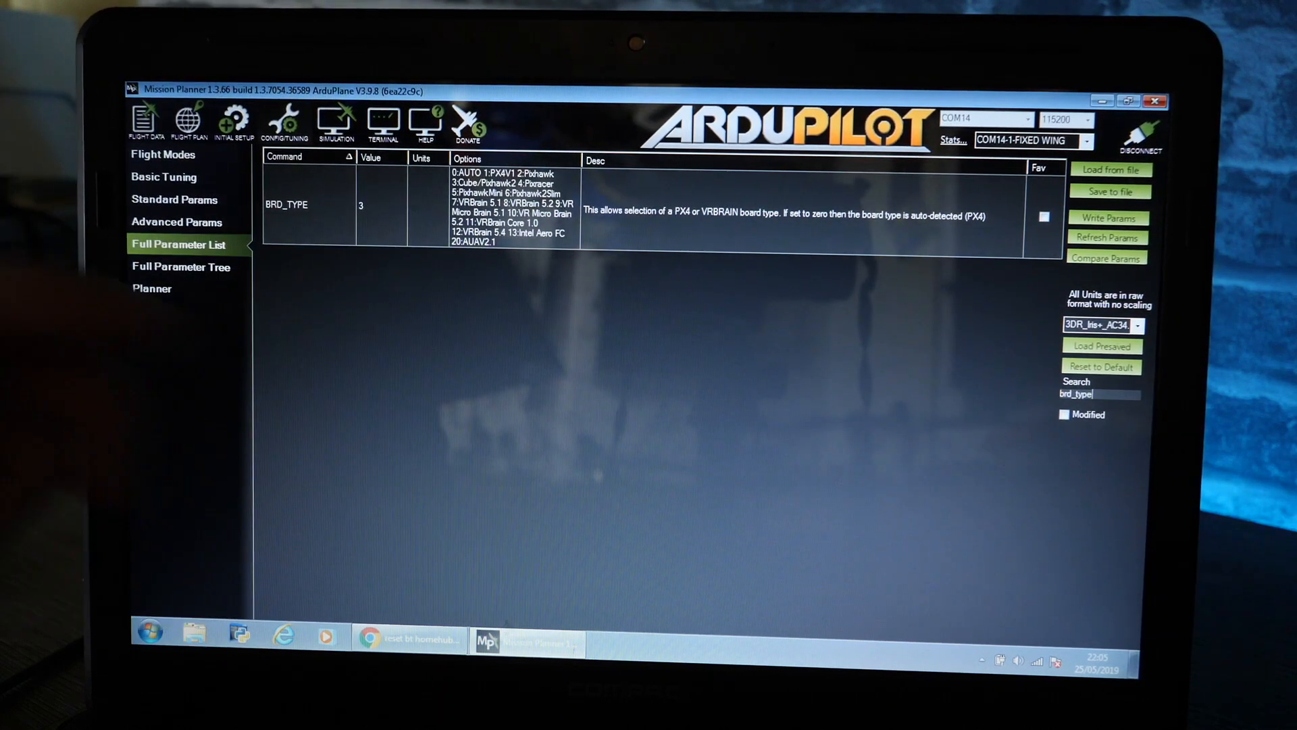